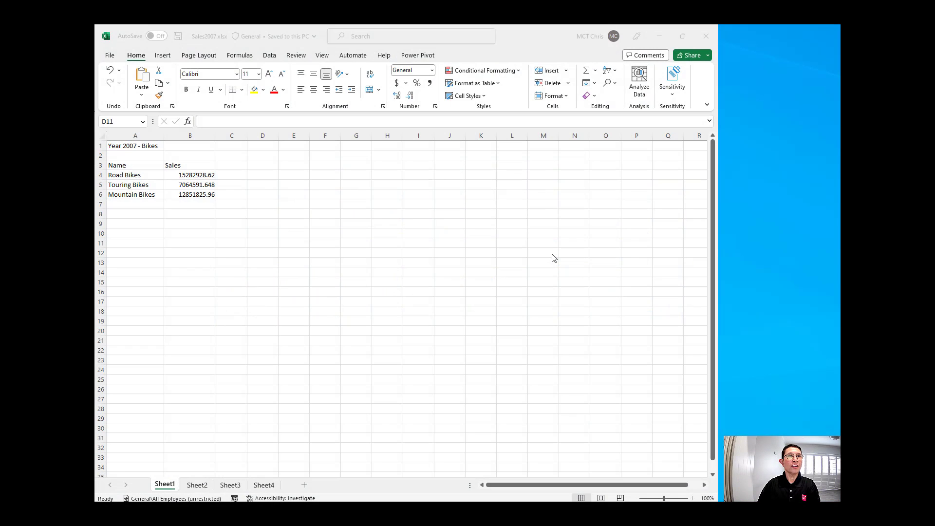
mouse_move(550, 259)
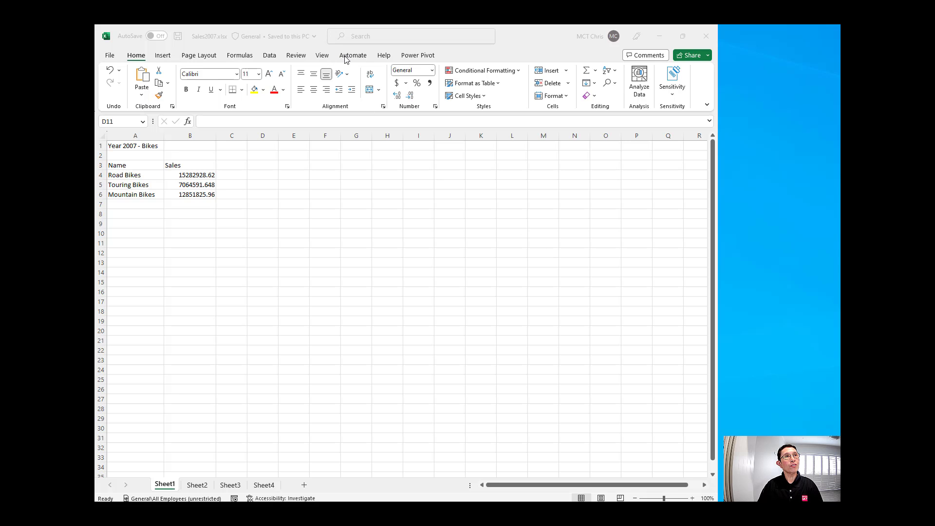
mouse_move(357, 60)
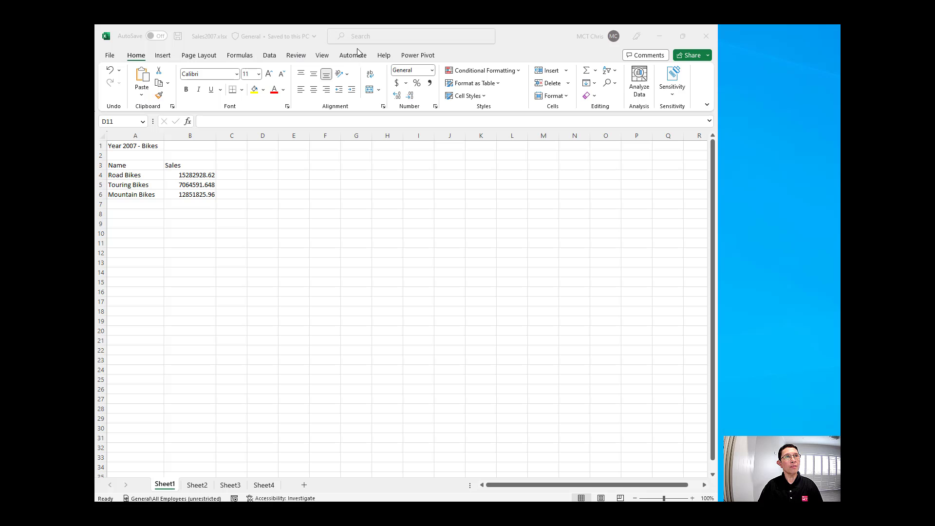
- Show the workbook's Office Scripts gallery from the Automate ribbon
click(353, 55)
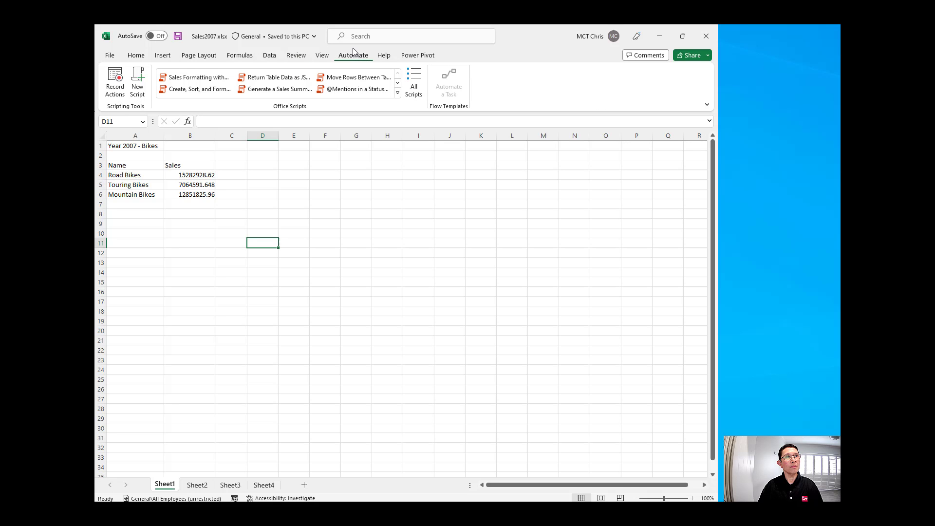
mouse_move(115, 82)
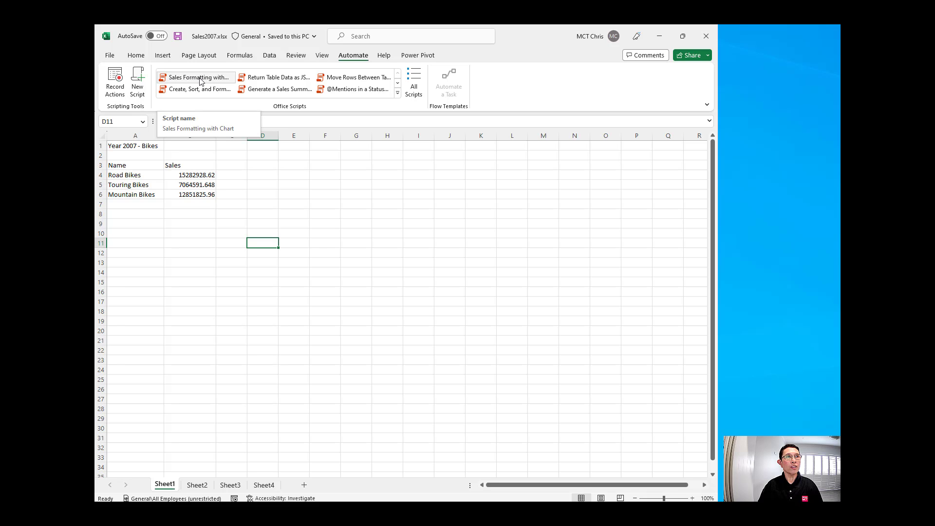
- Open the Sales Formatting with Chart script's code in the Code Editor for editing
click(198, 77)
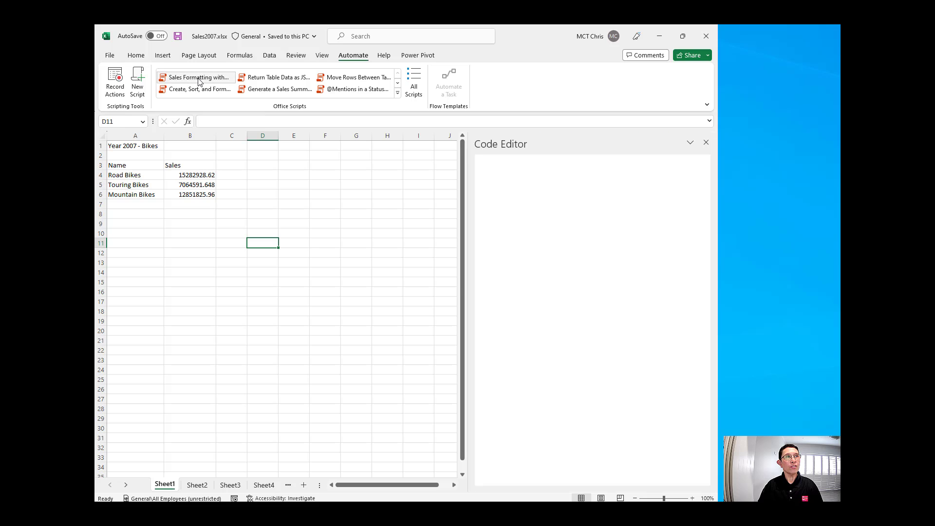
click(198, 77)
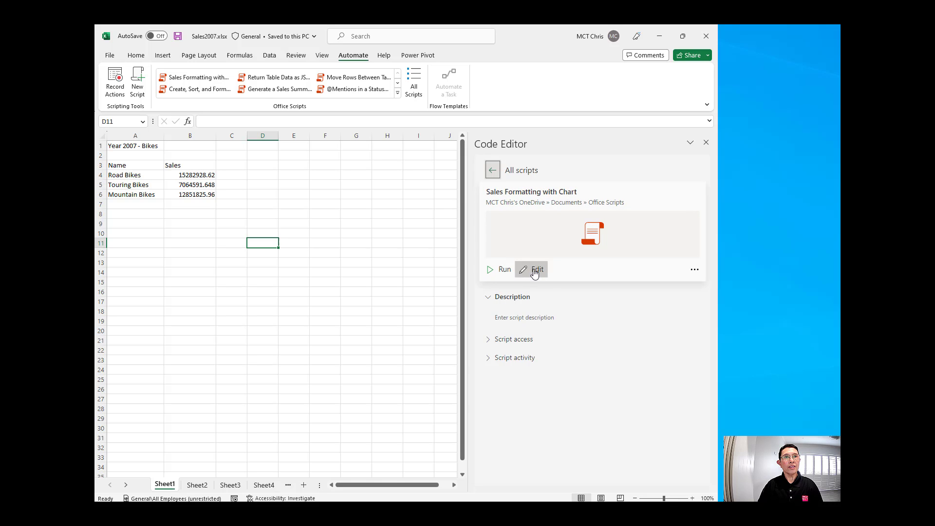
click(536, 269)
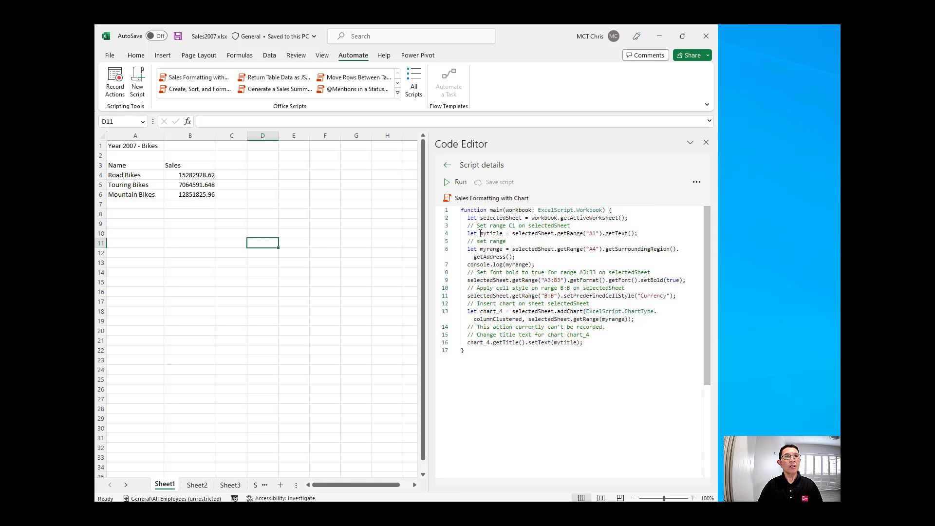
mouse_move(489, 233)
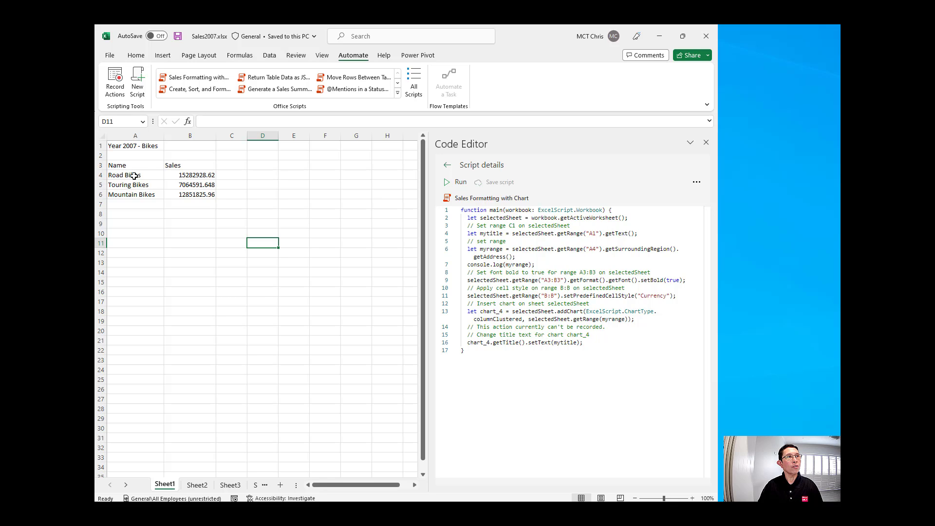
mouse_move(636, 248)
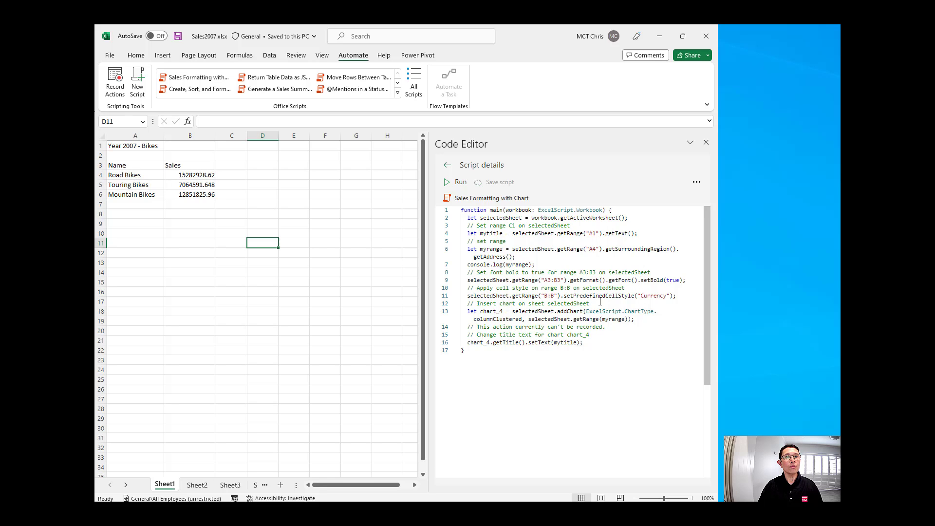
mouse_move(575, 320)
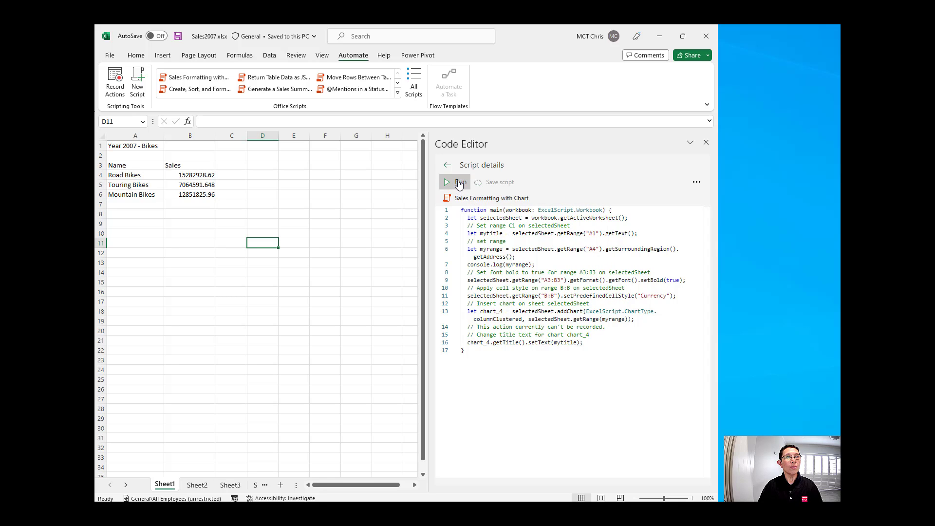
- Run the script on Sheet1 to bold headers, format sales as currency and add the bikes chart
click(446, 182)
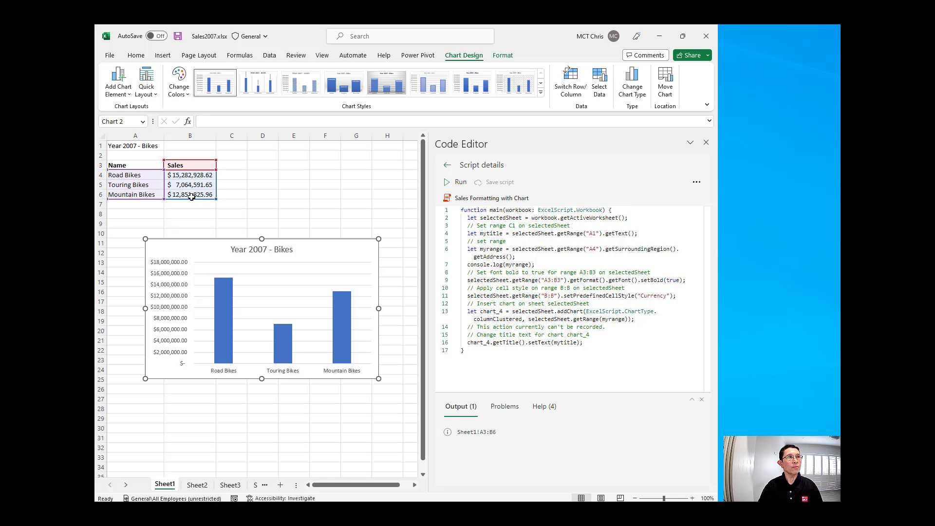
mouse_move(288, 275)
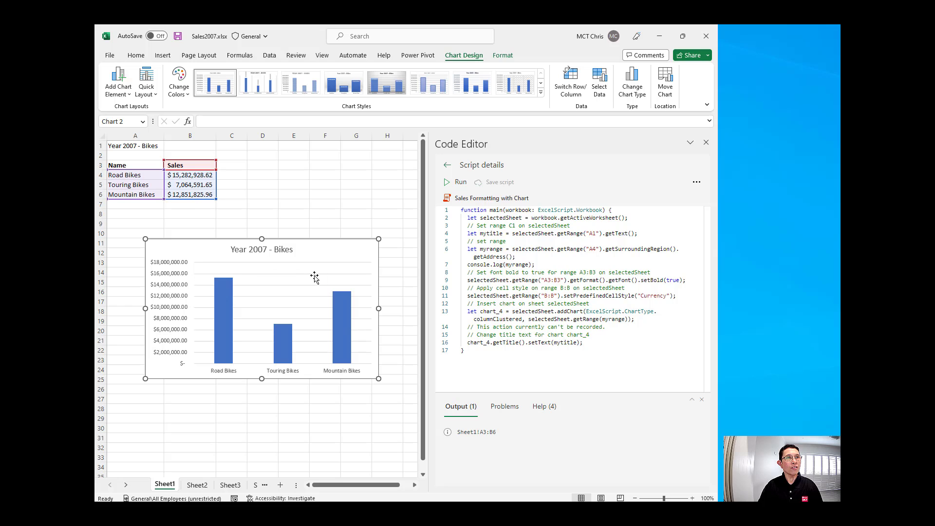
mouse_move(280, 251)
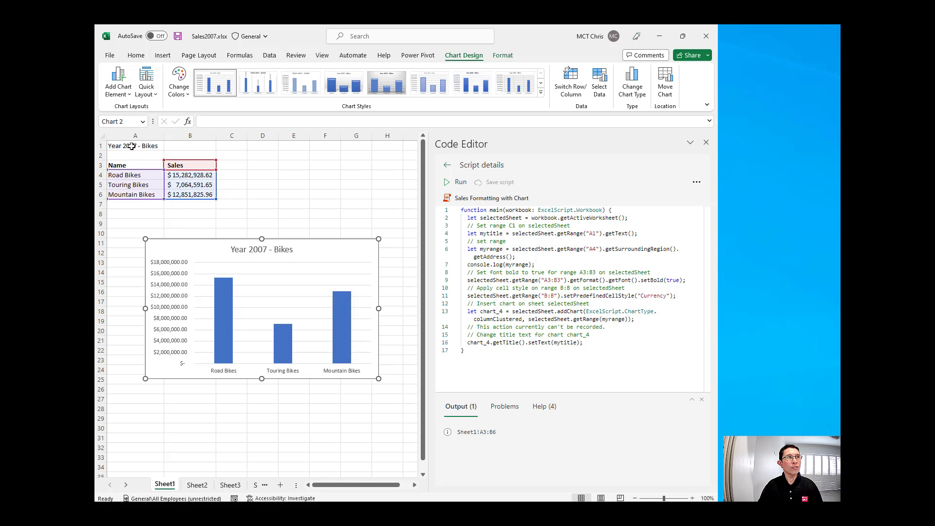
mouse_move(270, 250)
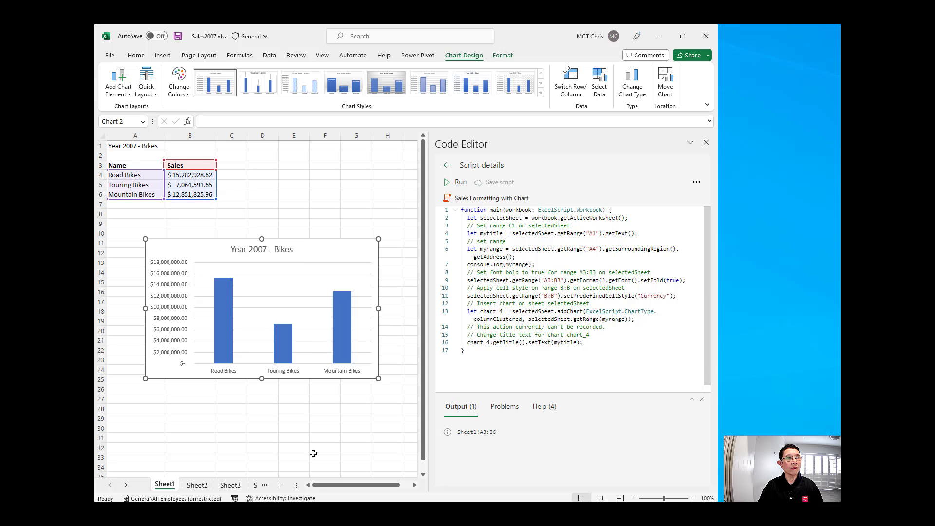
- Run the script on Sheet2 to format clothing sales and add the Year 2007 - Clothing chart
click(197, 484)
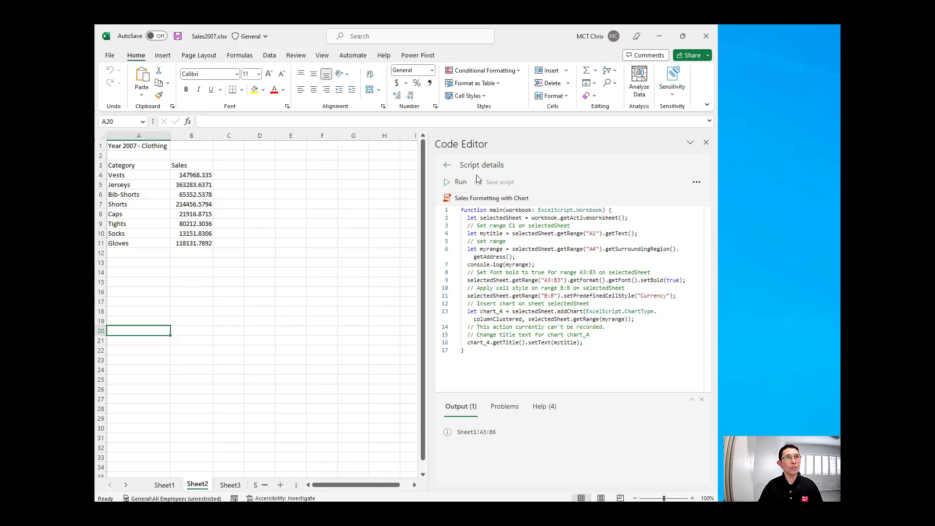
click(457, 181)
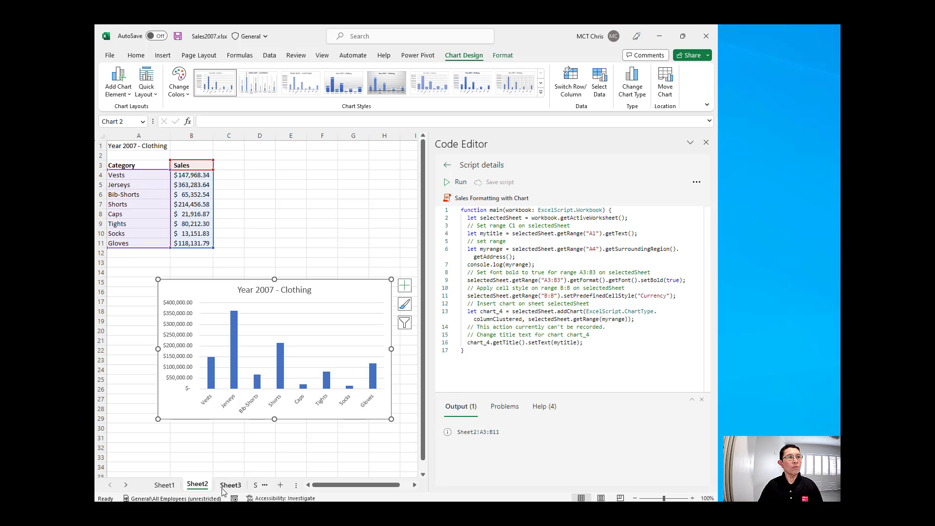
- Check the still-unformatted Sheet3 accessories data and return to Sheet1
click(230, 484)
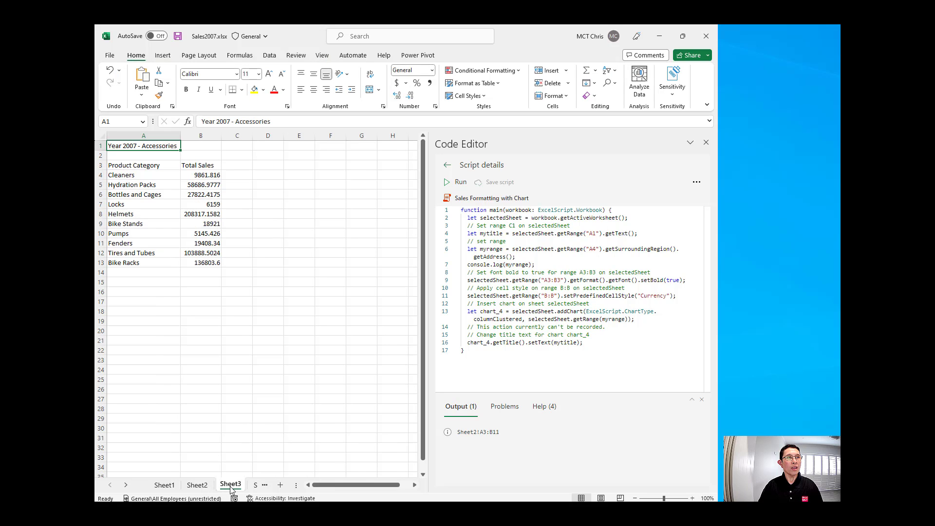
click(165, 484)
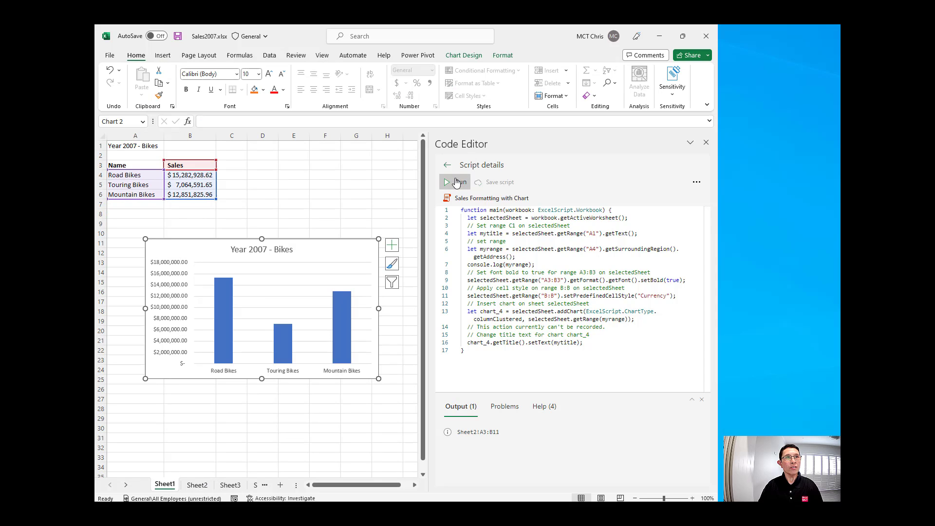
click(198, 484)
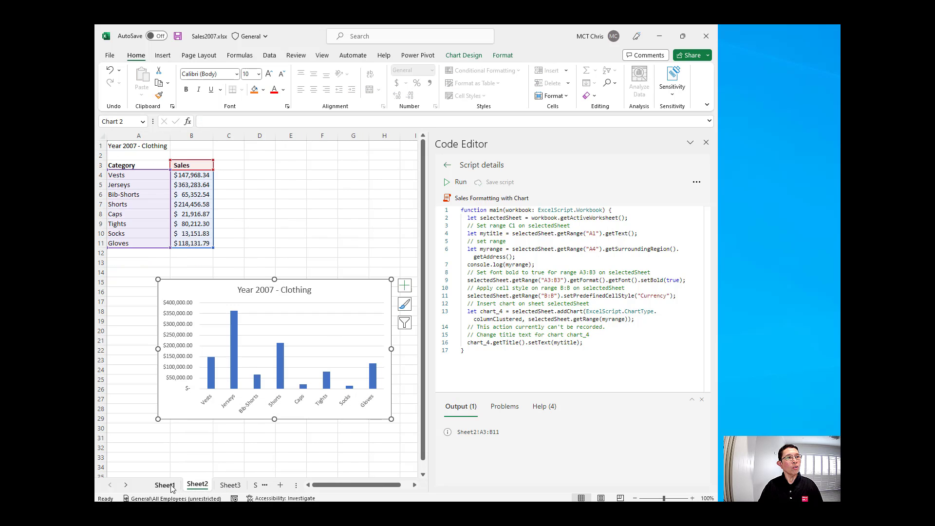
click(165, 484)
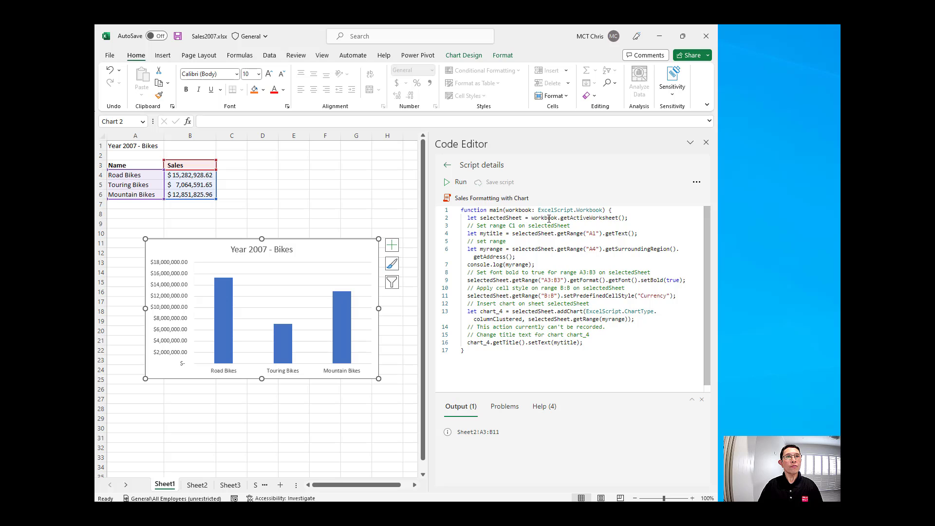
- Add 'let sheets = workbook.getWorksheets();' above the getActiveWorksheet line in the script
double_click(590, 217)
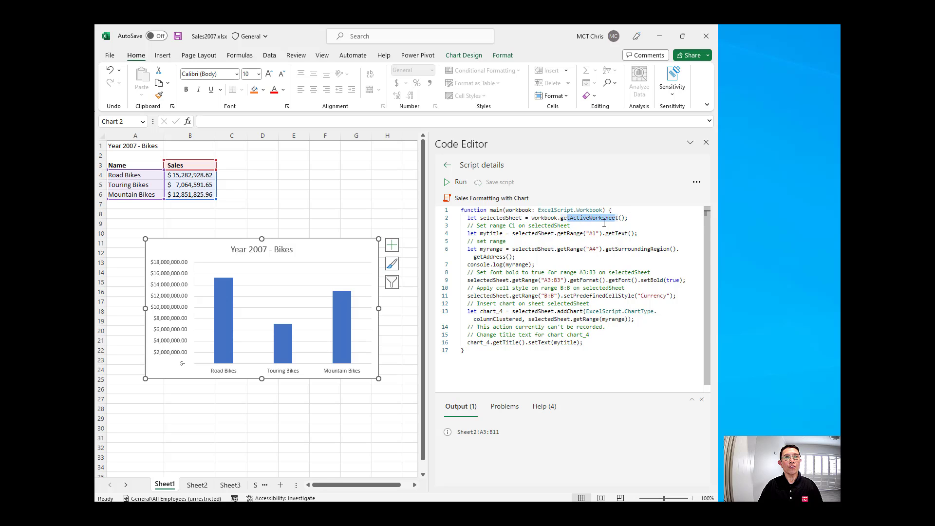
mouse_move(585, 217)
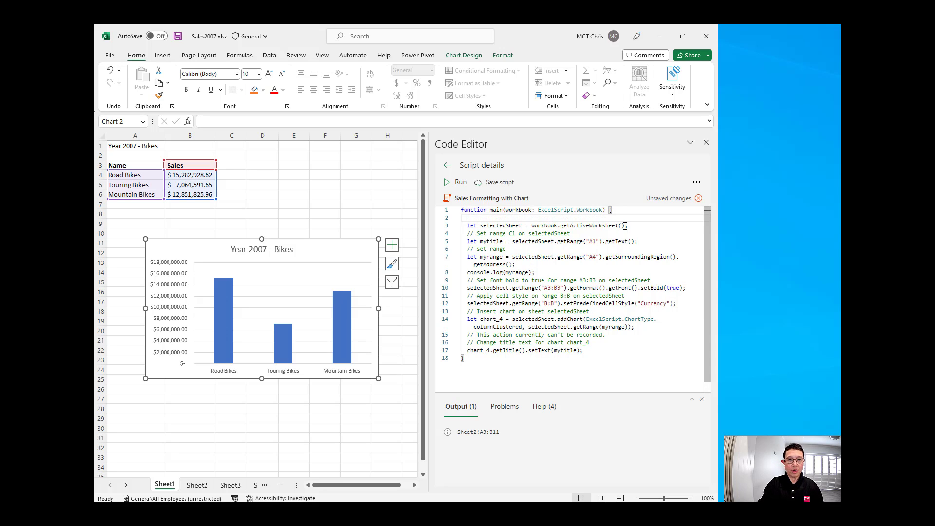
text(let)
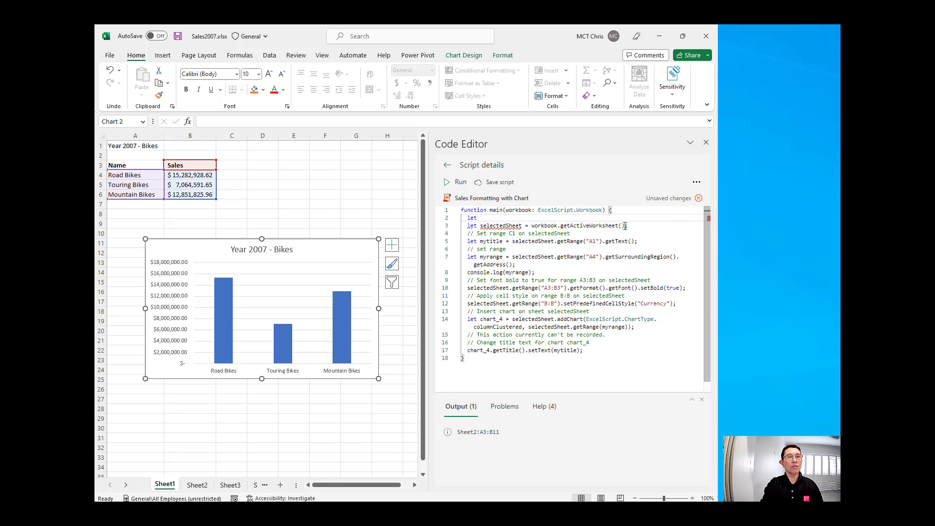
text(sheets =)
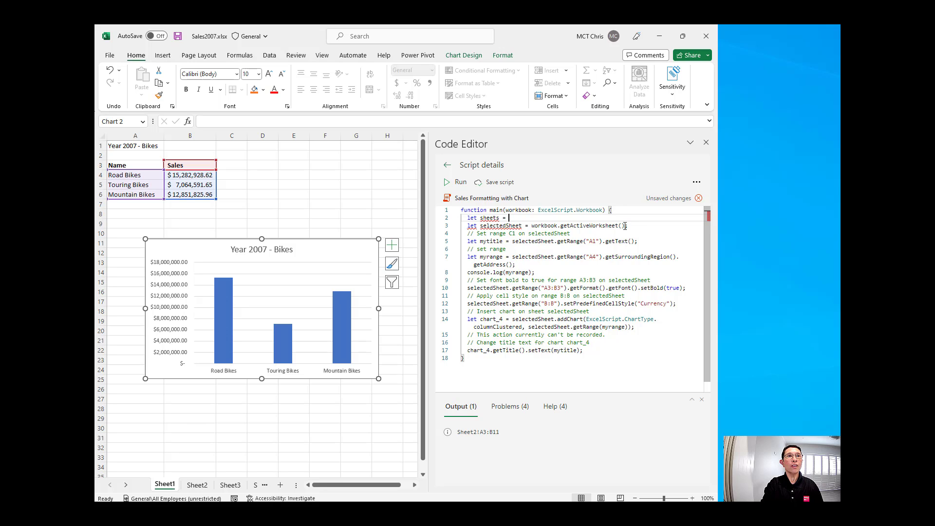
text(work)
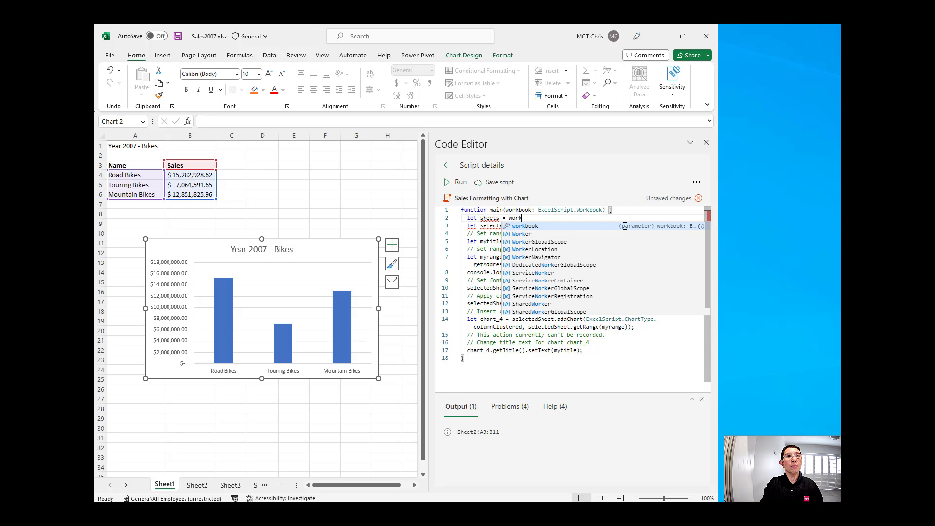
text(.)
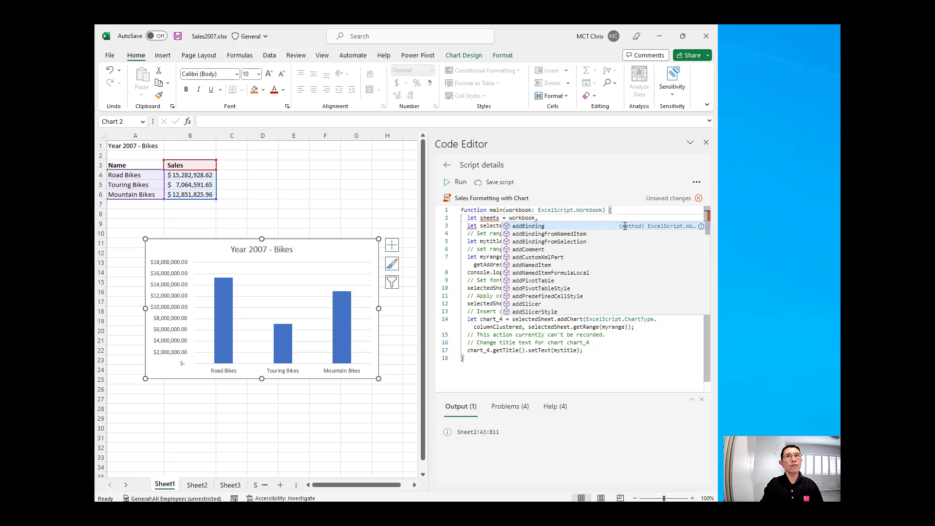
text(getw)
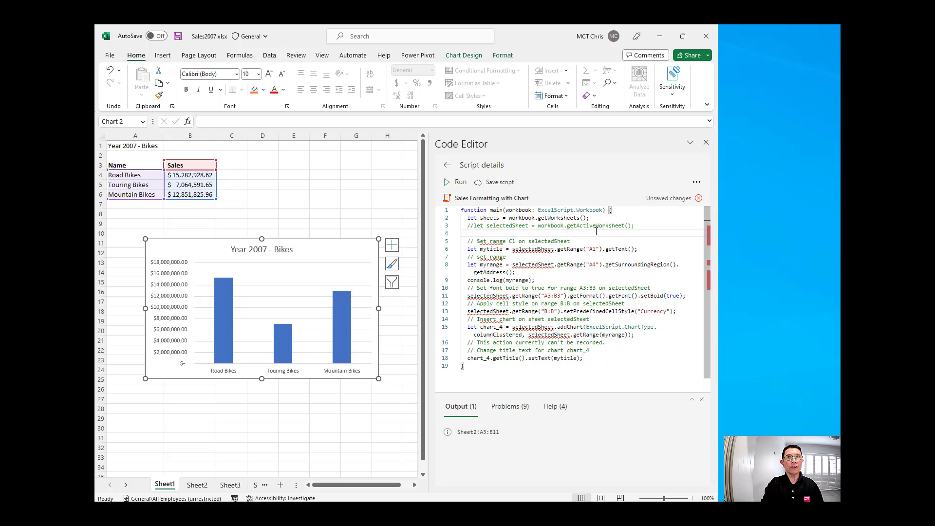
- Write a 'for (let sheet of sheets) {' loop wrapping the formatting and chart code
text(for (let)
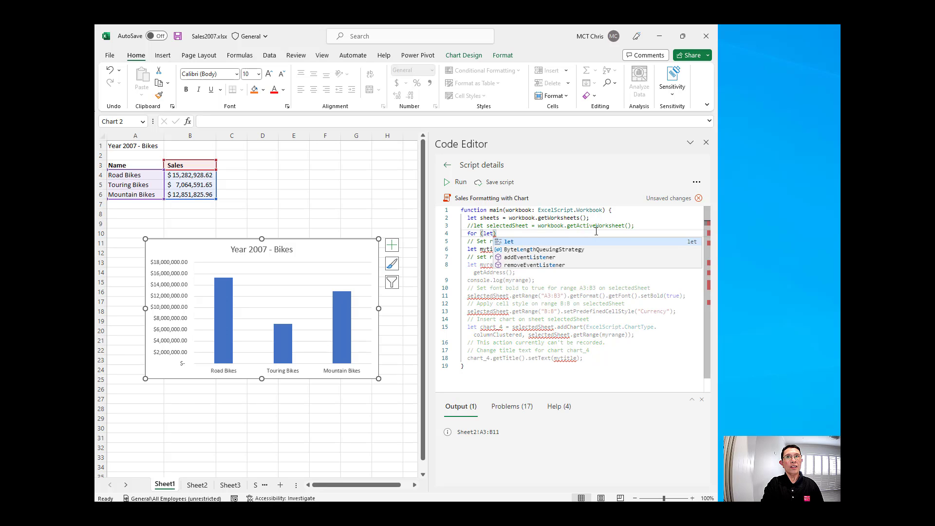
text(sheet of)
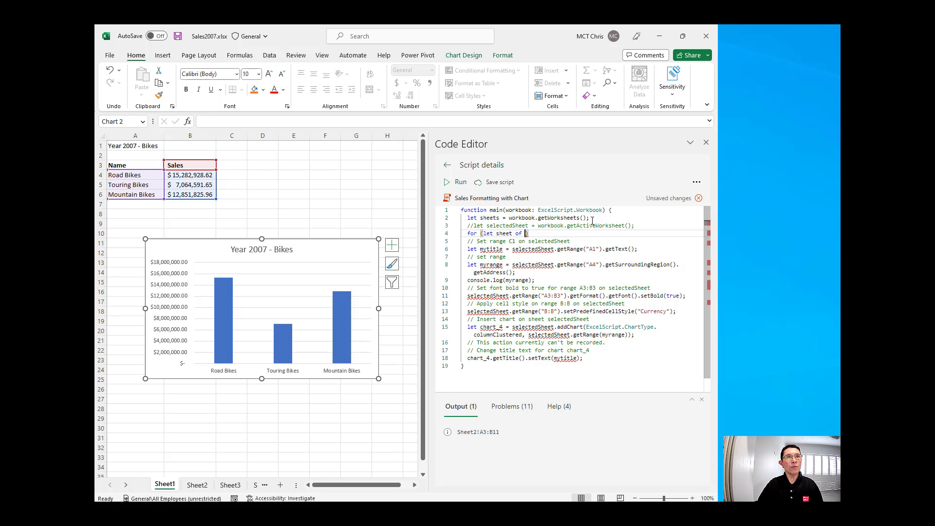
double_click(488, 217)
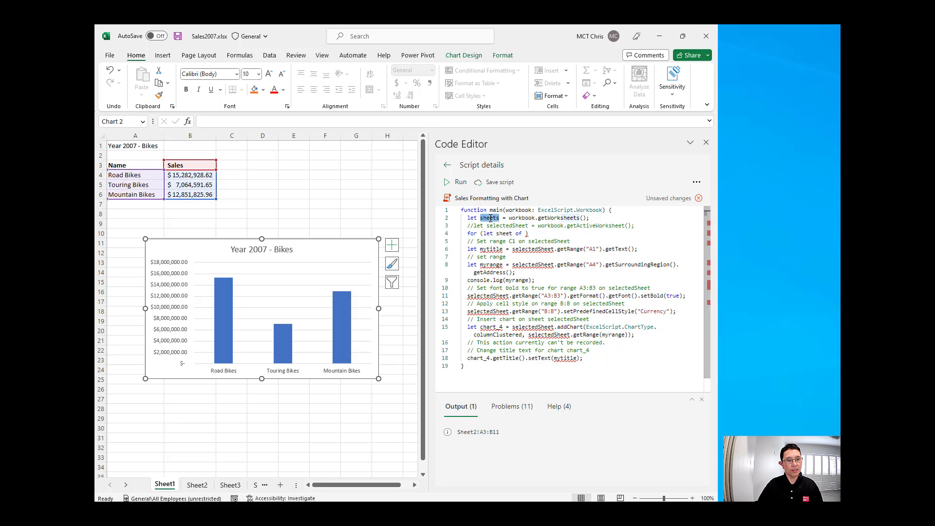
text(sheets)
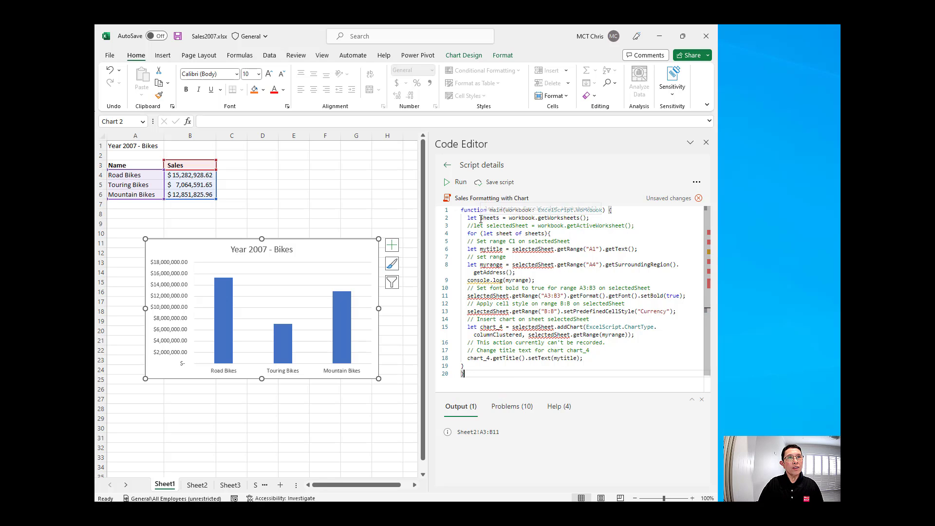
double_click(503, 232)
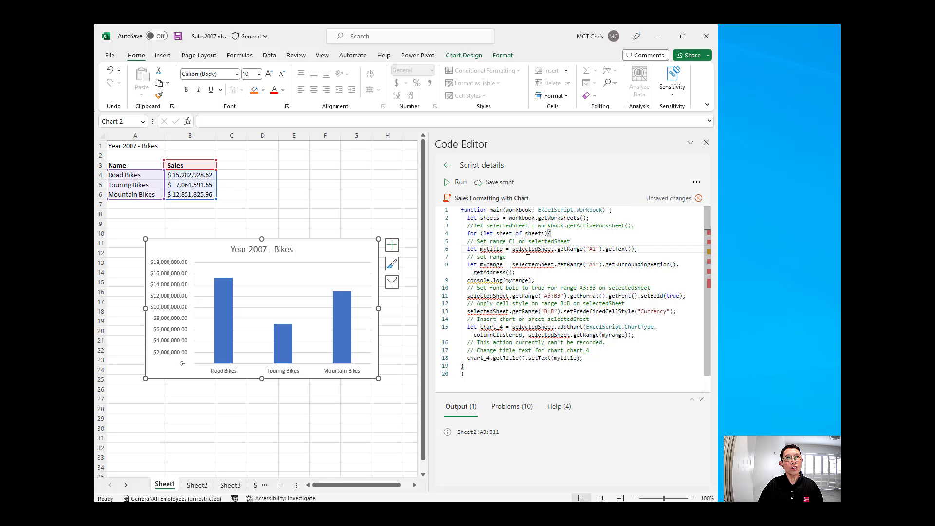
- Replace the selectedSheet references inside the loop with the sheet variable
double_click(533, 249)
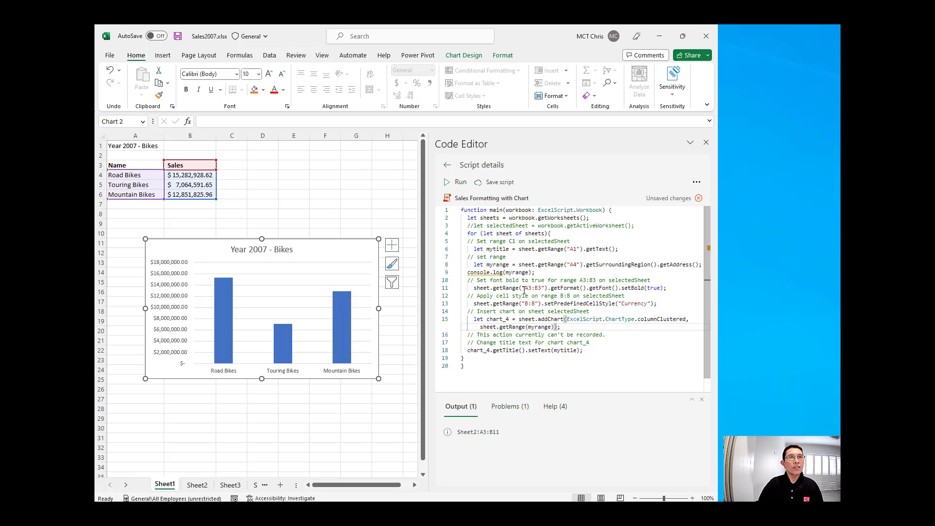
mouse_move(499, 182)
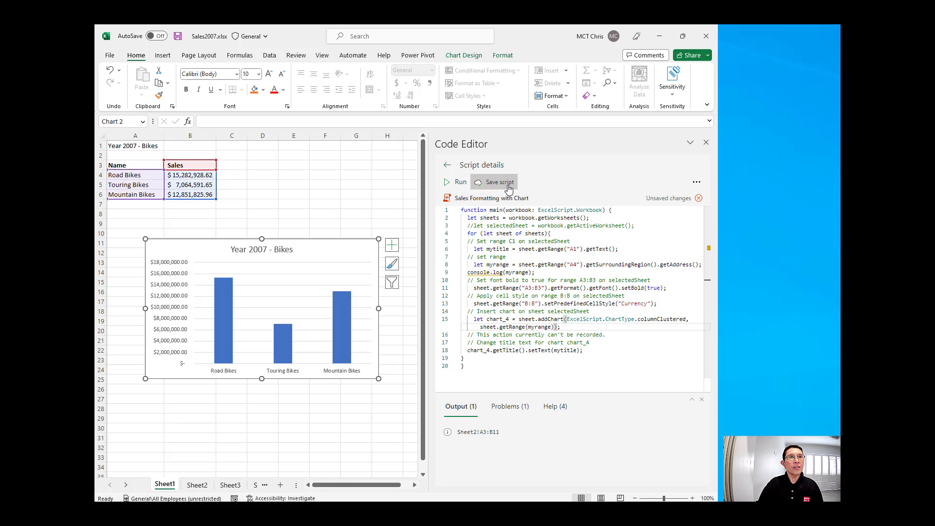
- Save the edited script and review the unformatted Sheet3 and Sheet4 data
click(499, 182)
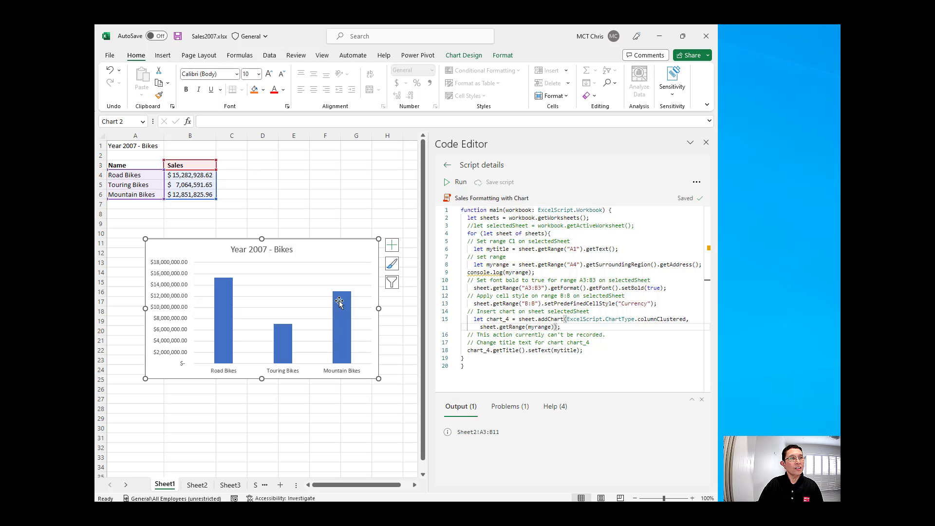
click(197, 484)
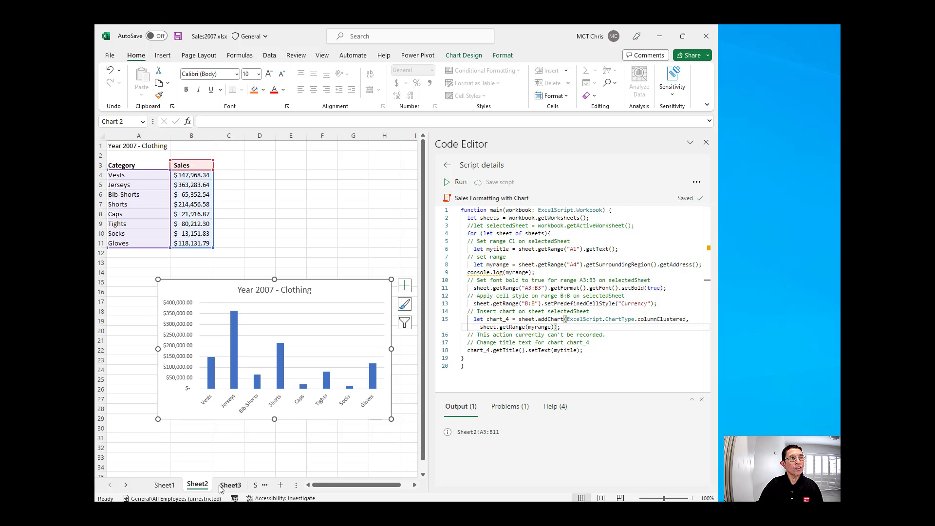
click(230, 483)
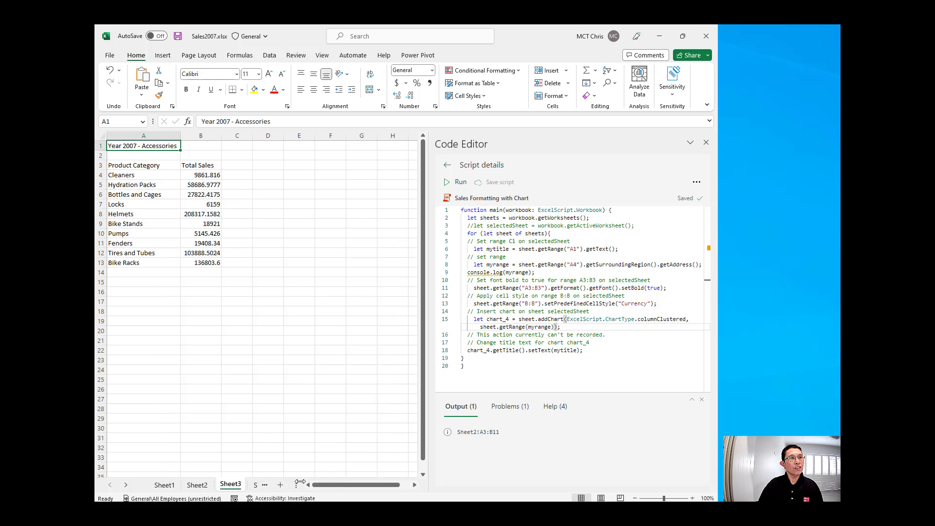
click(304, 484)
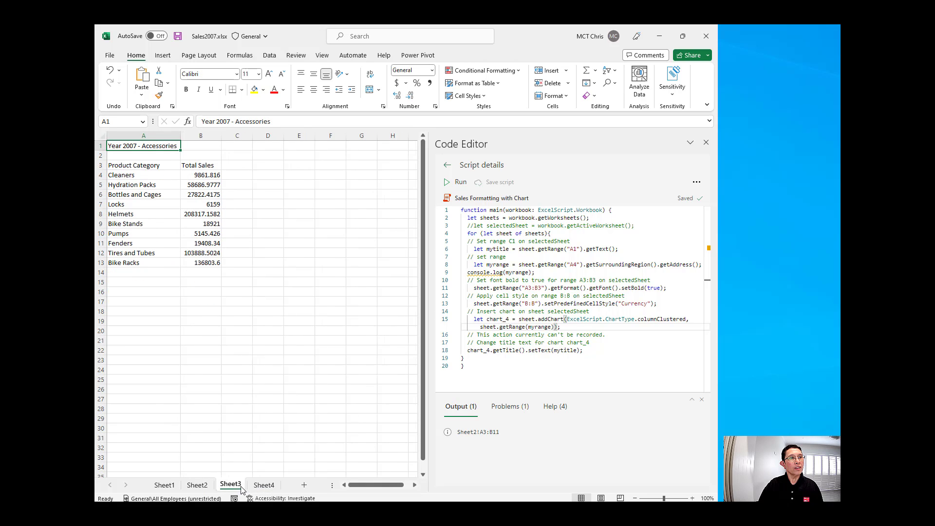
click(163, 483)
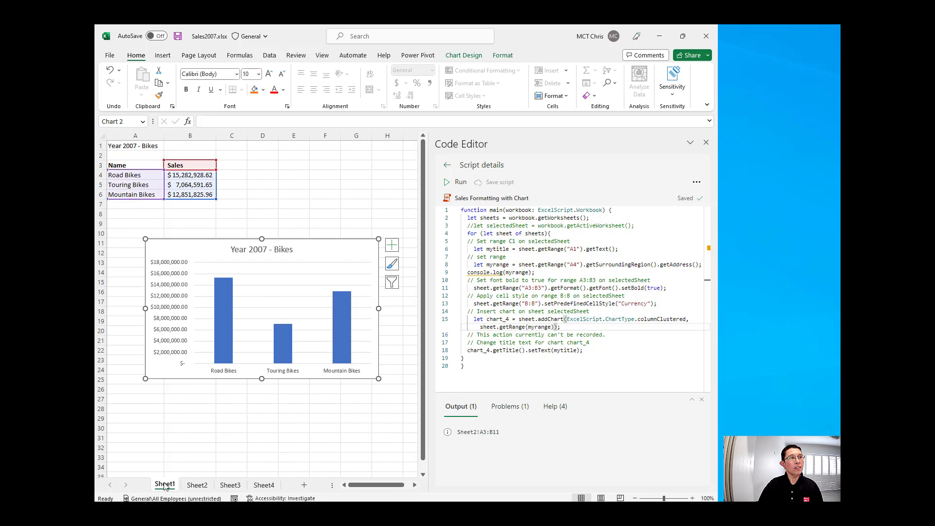
- Run the looped script and verify Accessories and Components got currency formatting and charts
click(456, 182)
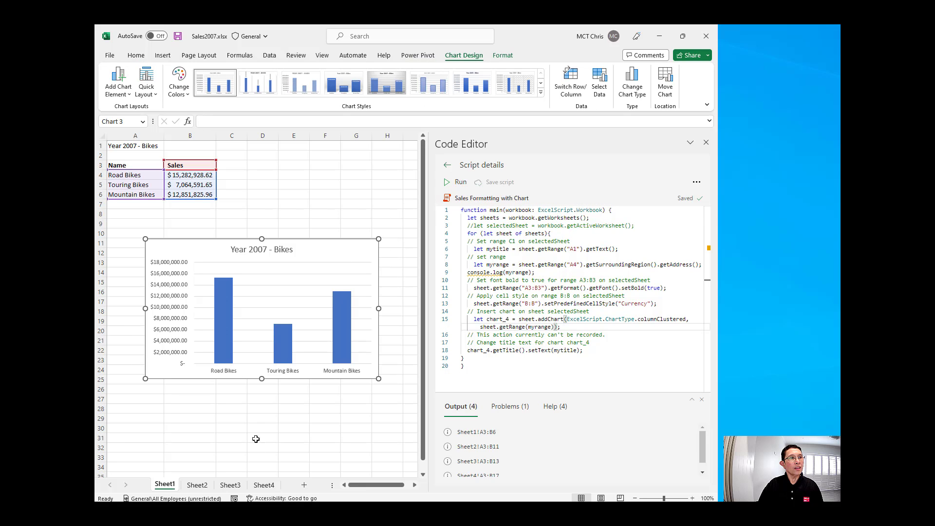
click(230, 484)
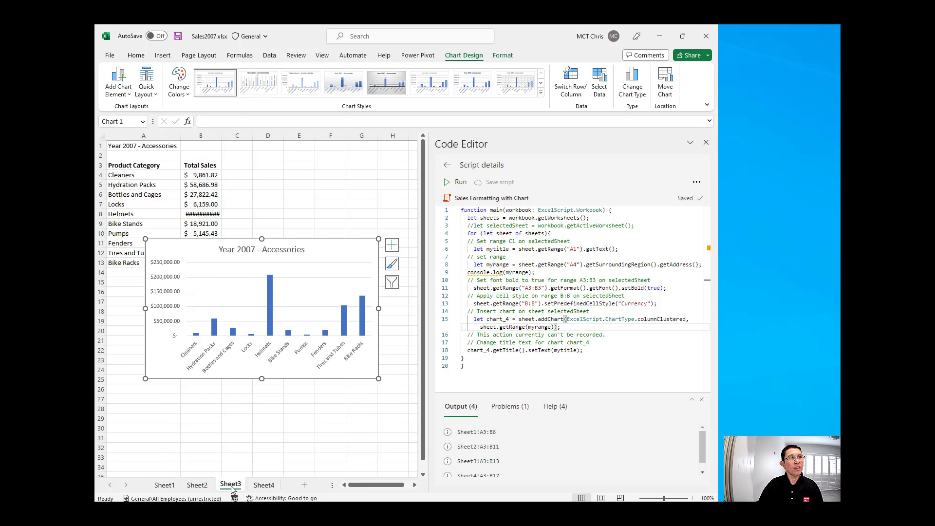
mouse_move(327, 253)
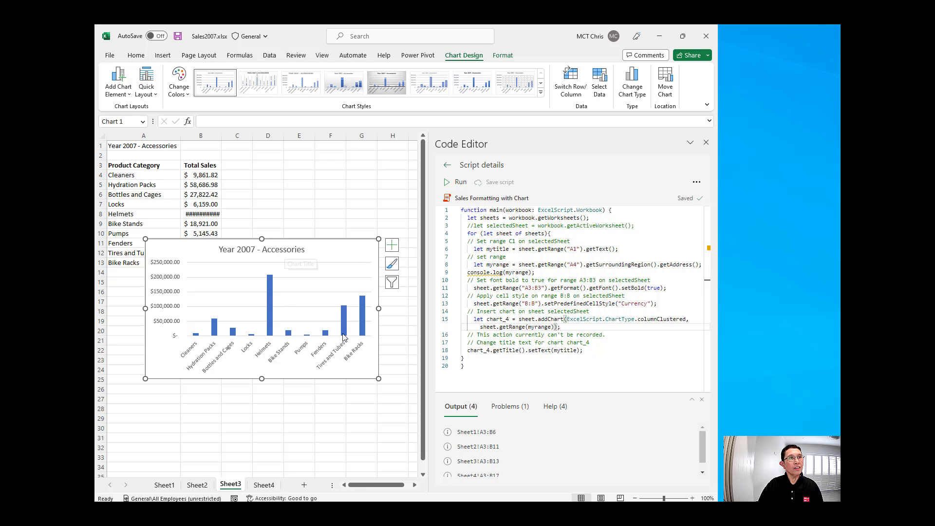
mouse_move(360, 249)
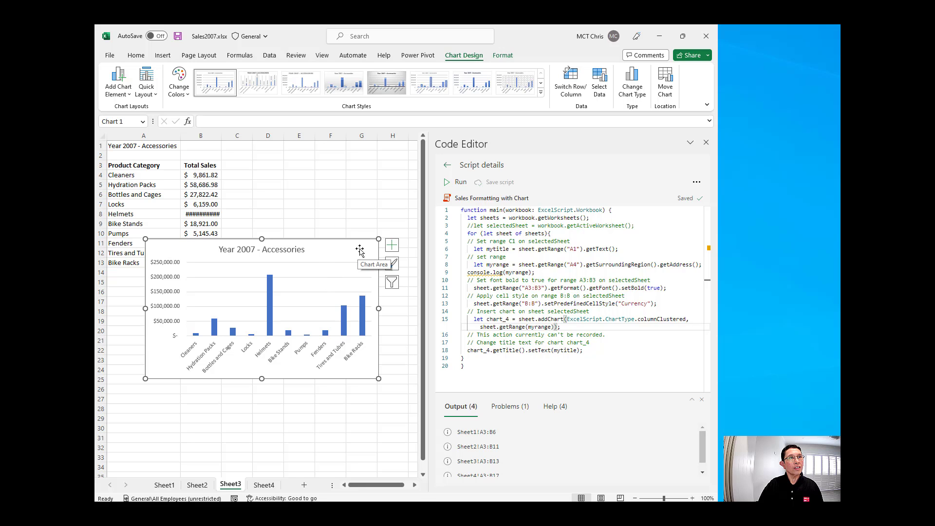
click(264, 484)
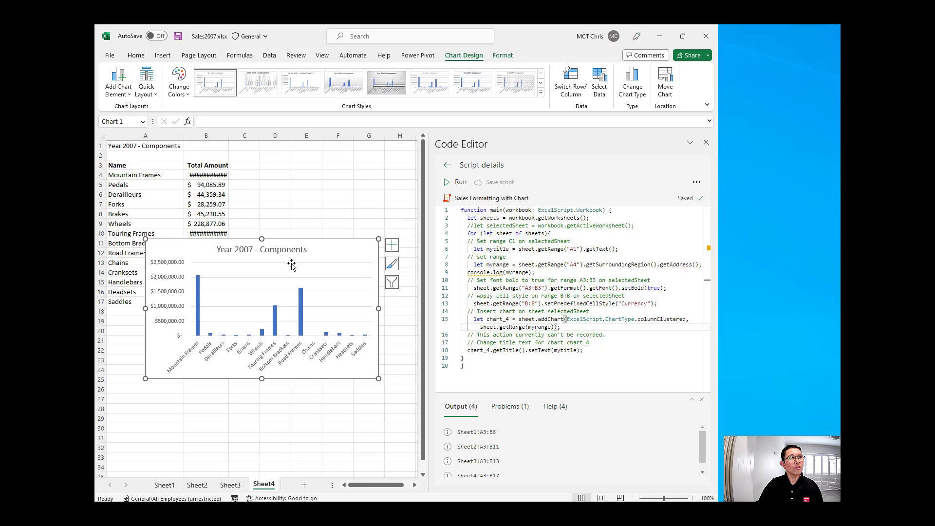
mouse_move(345, 274)
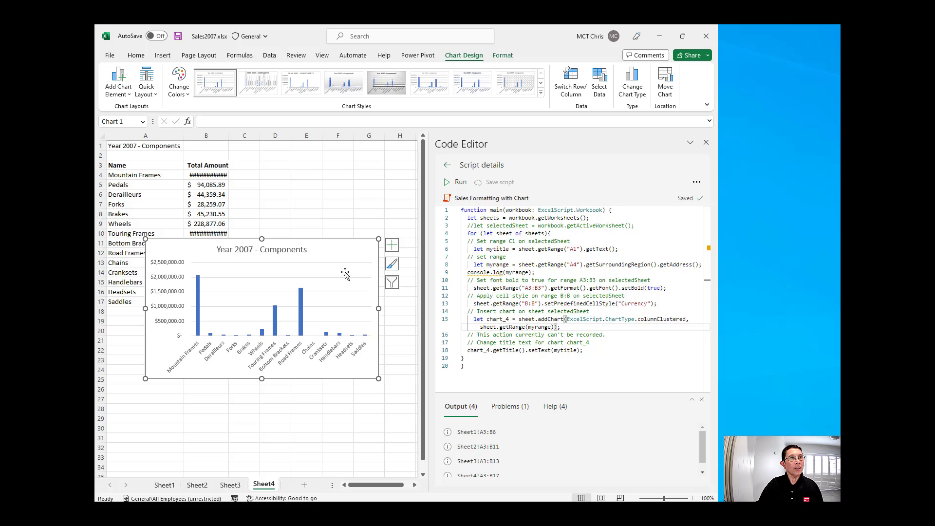
mouse_move(216, 184)
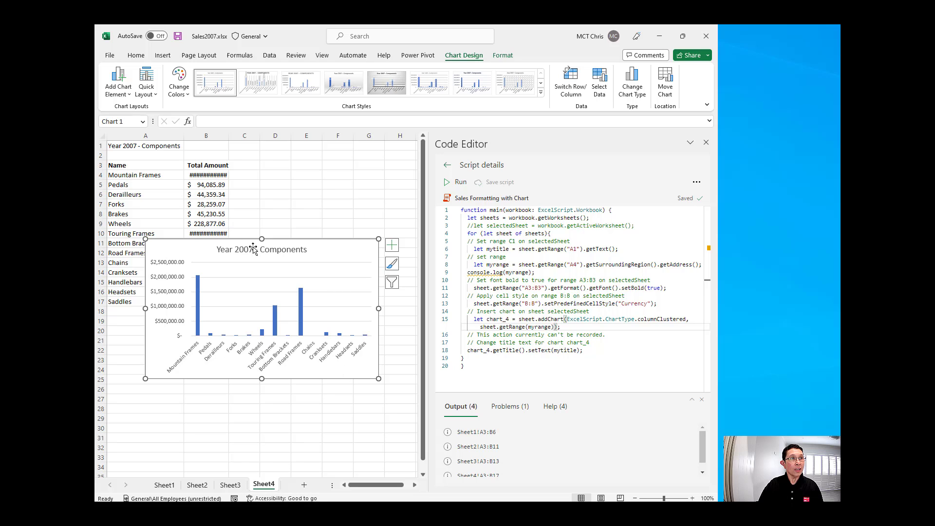
mouse_move(300, 252)
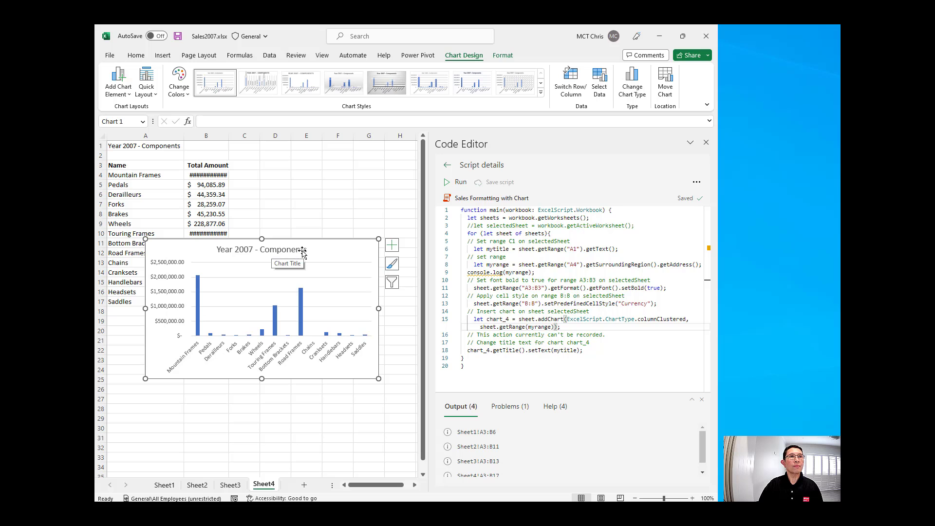
mouse_move(307, 251)
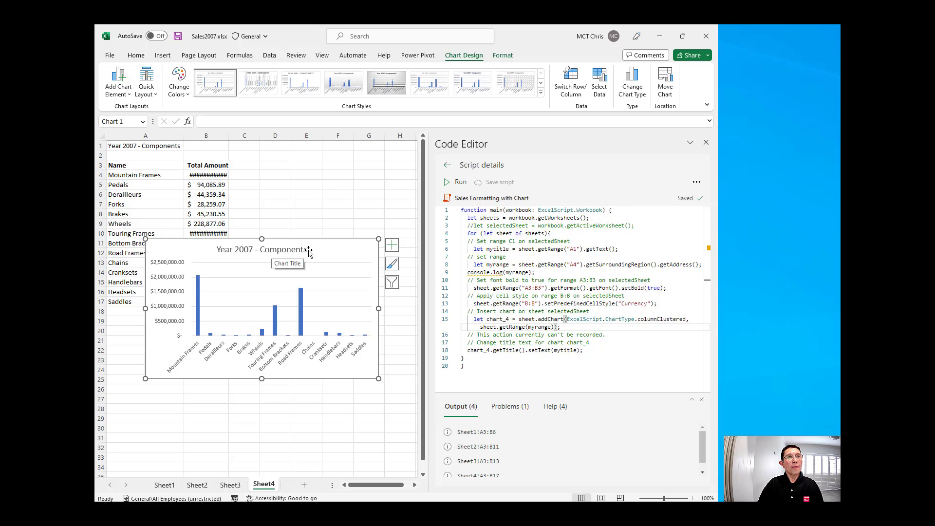
mouse_move(403, 250)
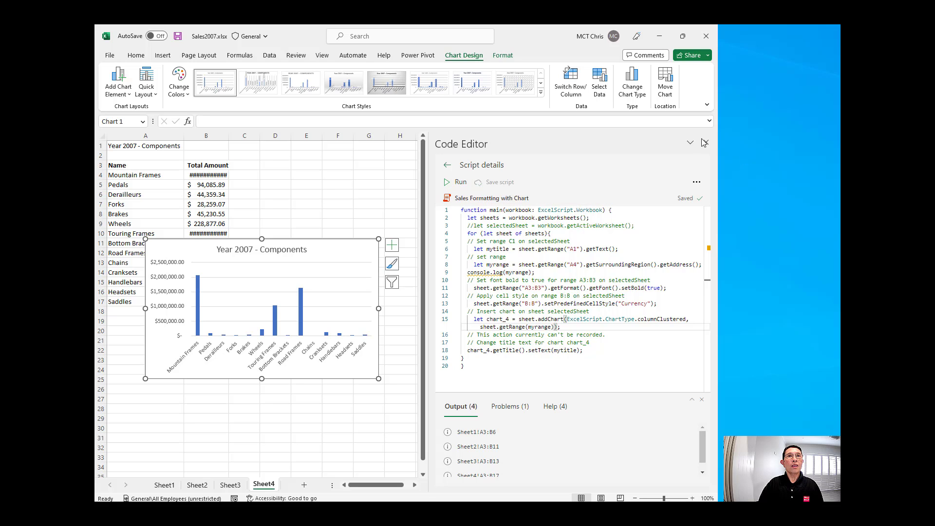
mouse_move(706, 142)
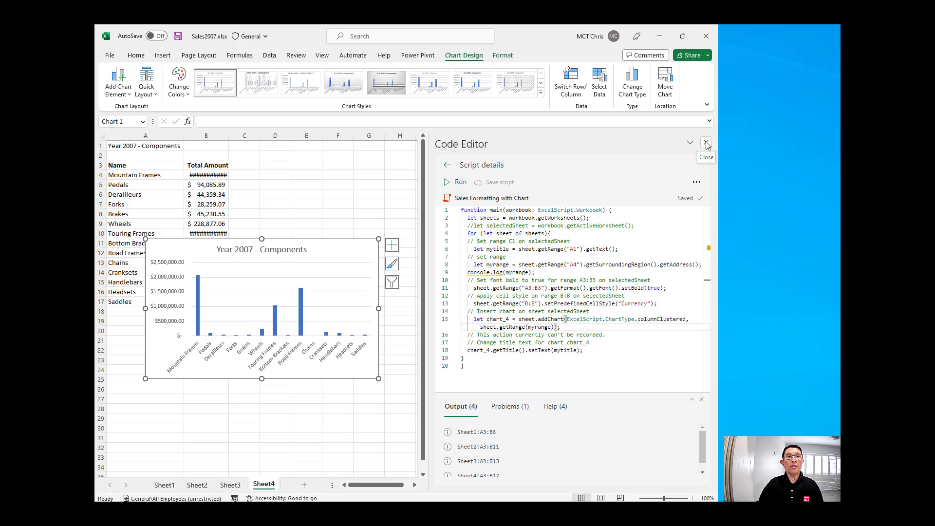
- Close the Code Editor and move to the OneDrive Monthly Sales folder and Power Automate
click(706, 144)
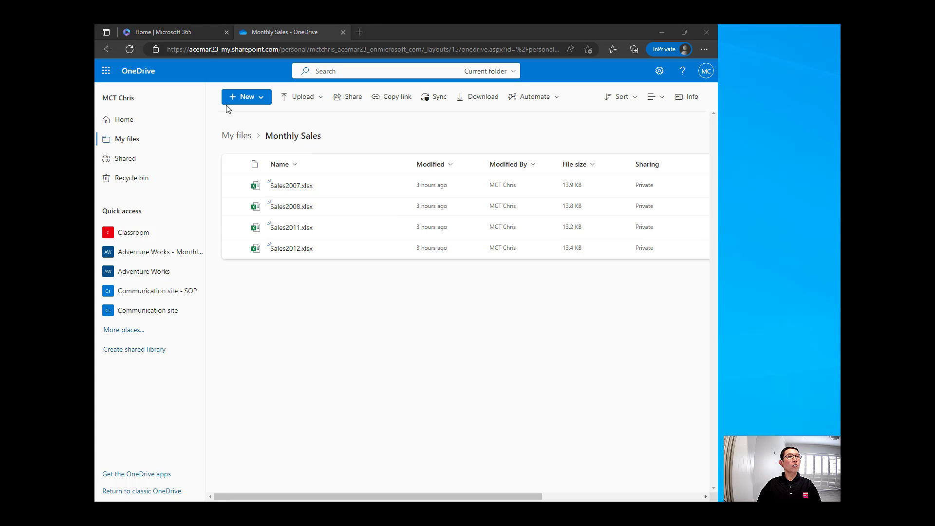
click(174, 32)
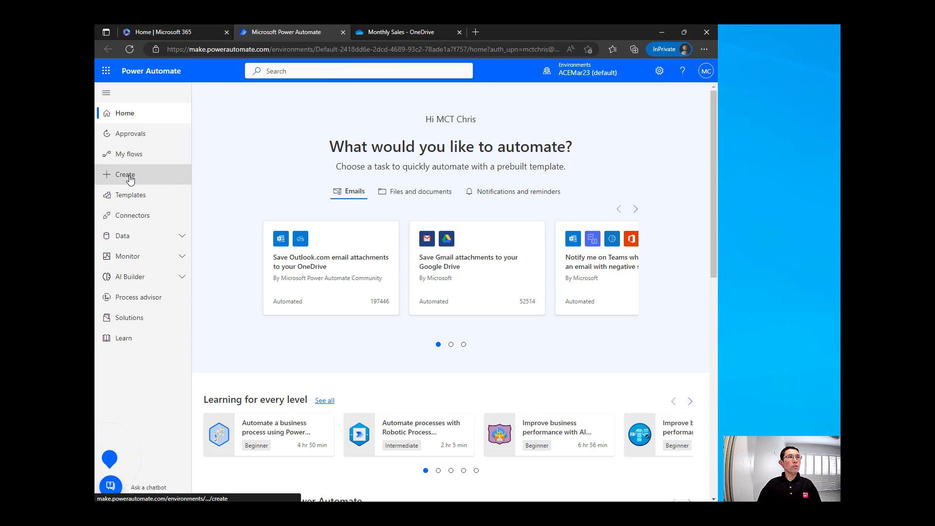
- Create a new instant cloud flow with a 'Manually trigger a flow' trigger
click(125, 175)
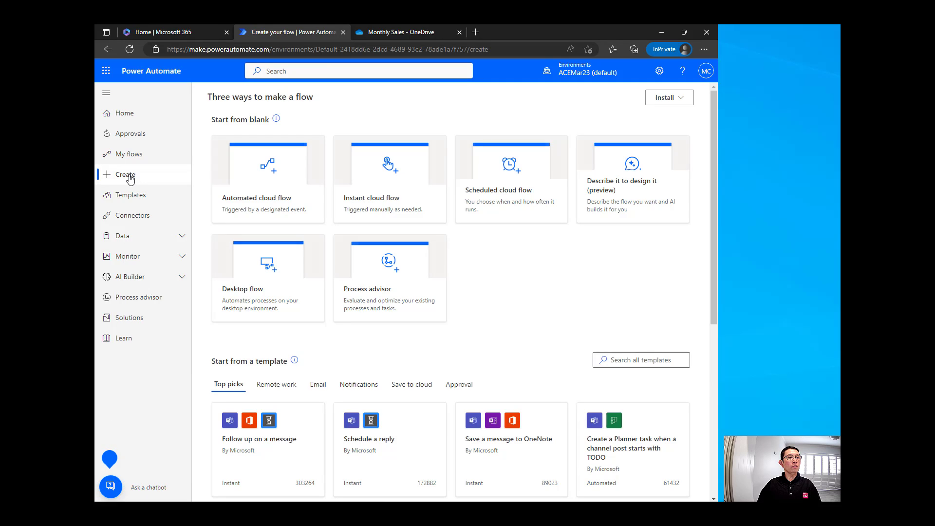
mouse_move(244, 160)
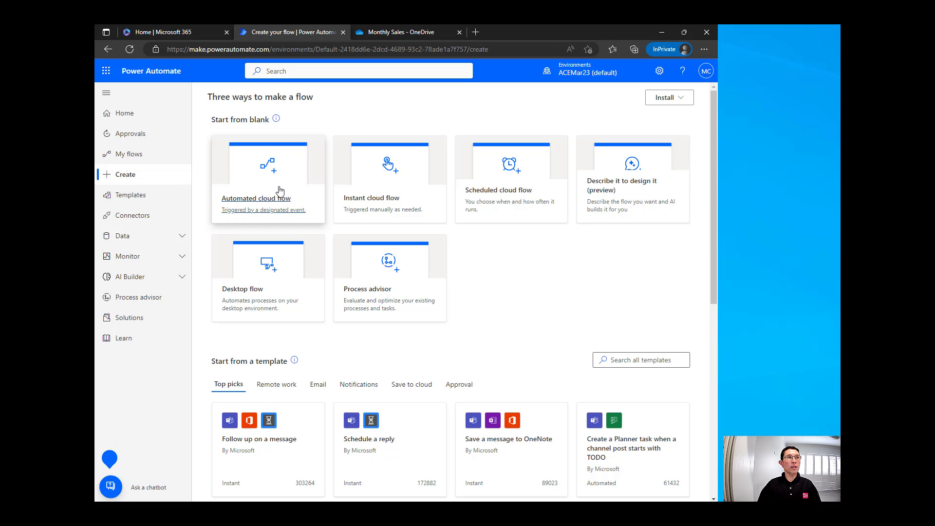
mouse_move(403, 150)
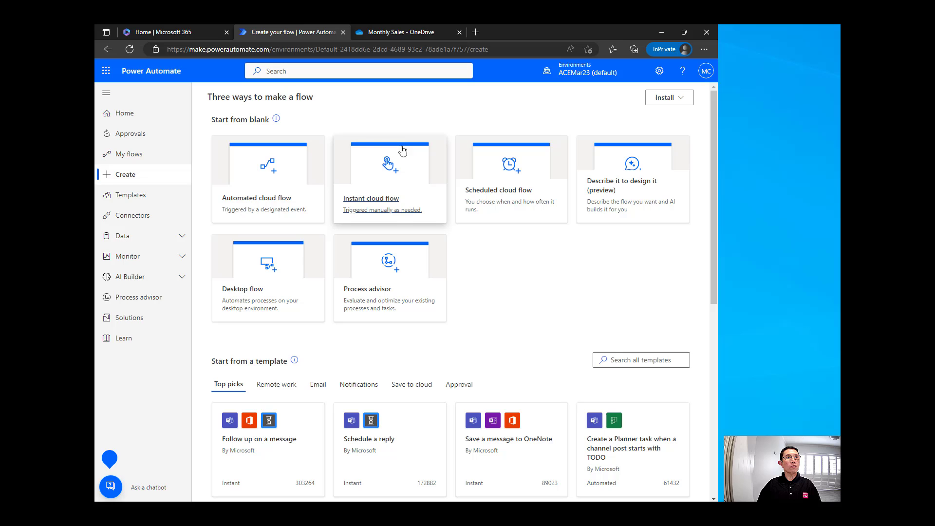
mouse_move(409, 188)
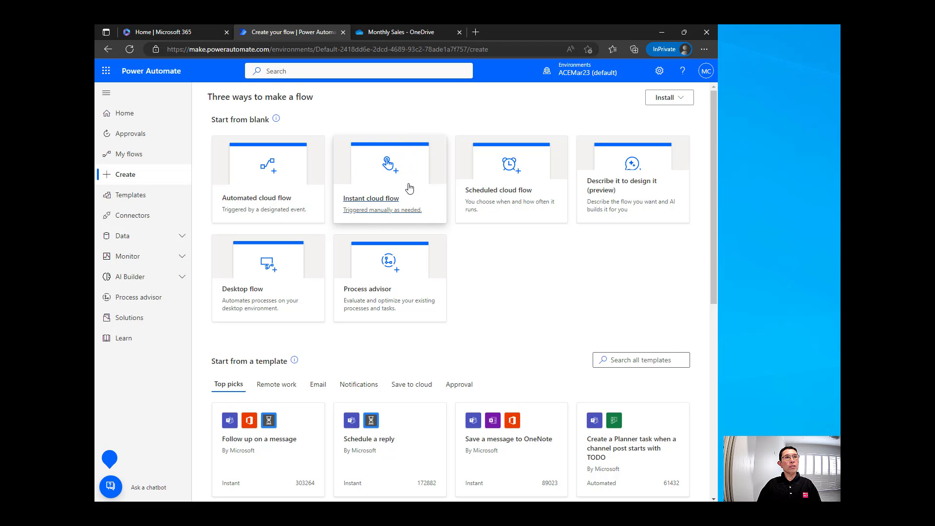
mouse_move(471, 162)
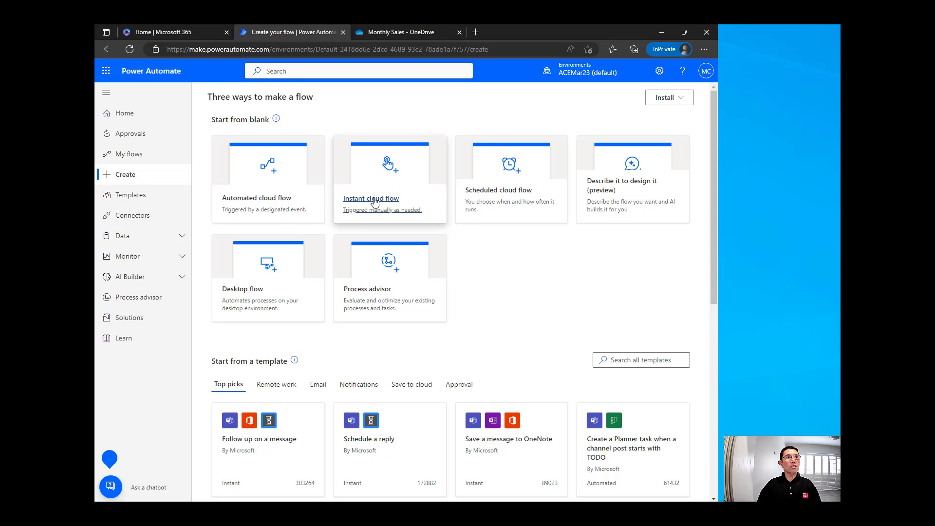
click(370, 198)
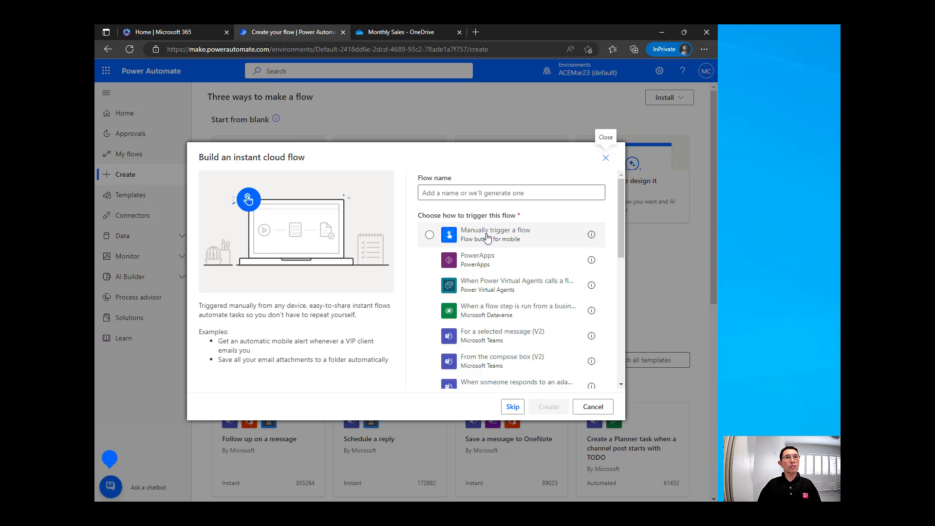
click(429, 234)
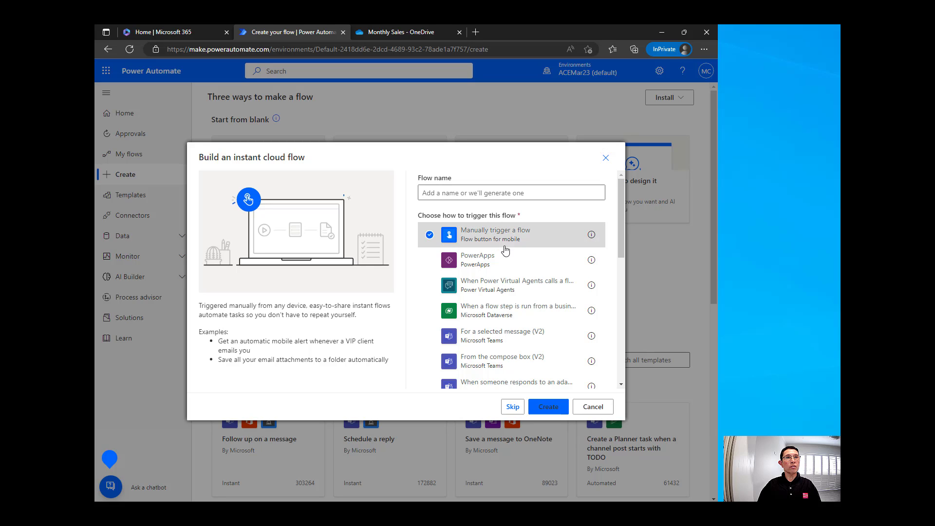
click(546, 406)
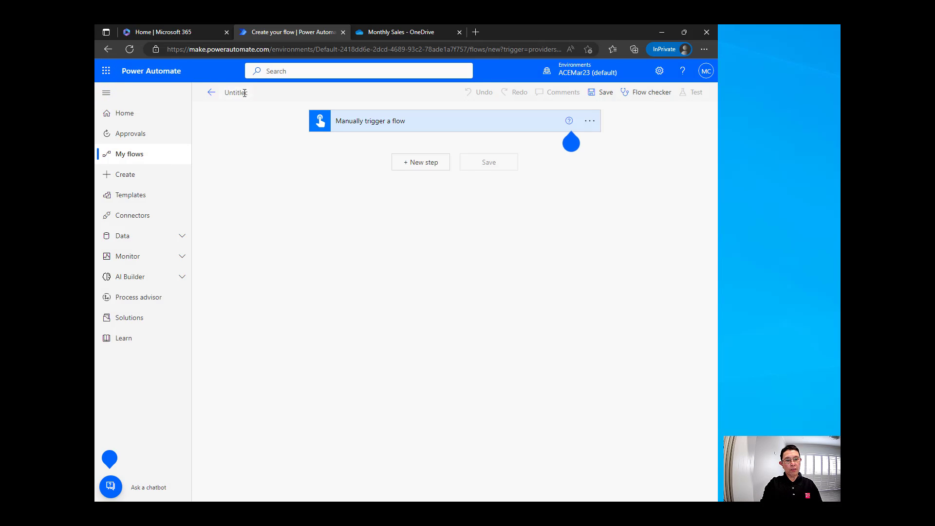
- Title the flow 'Formatting with a Visualization' and start a new step after the trigger
text(Formatting with)
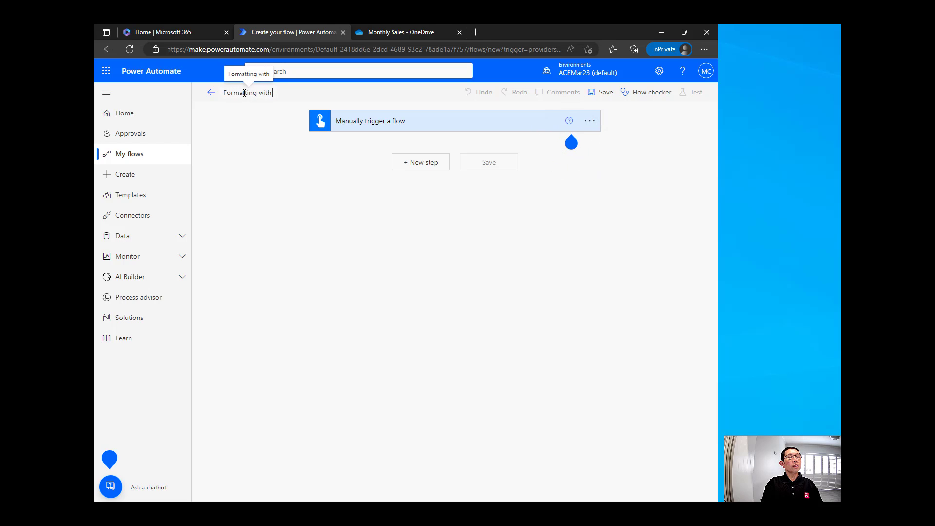
text(a Visualization)
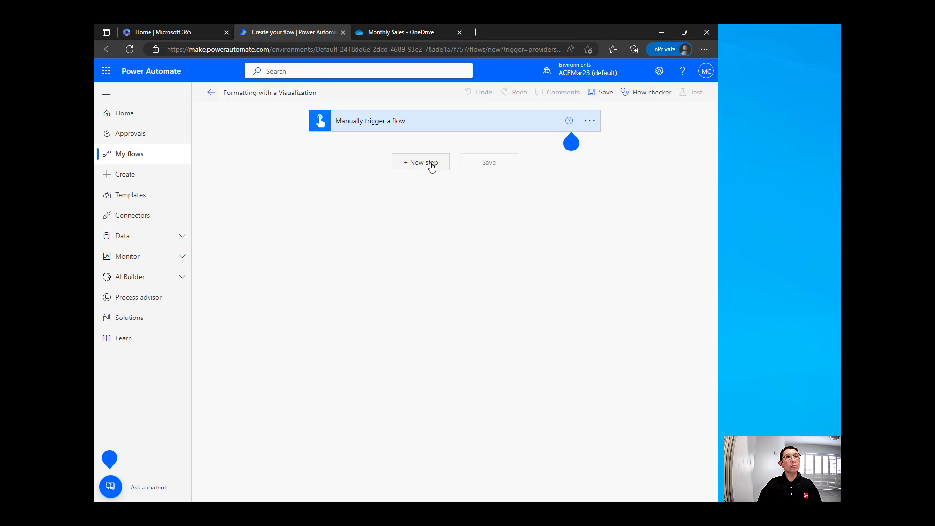
click(420, 162)
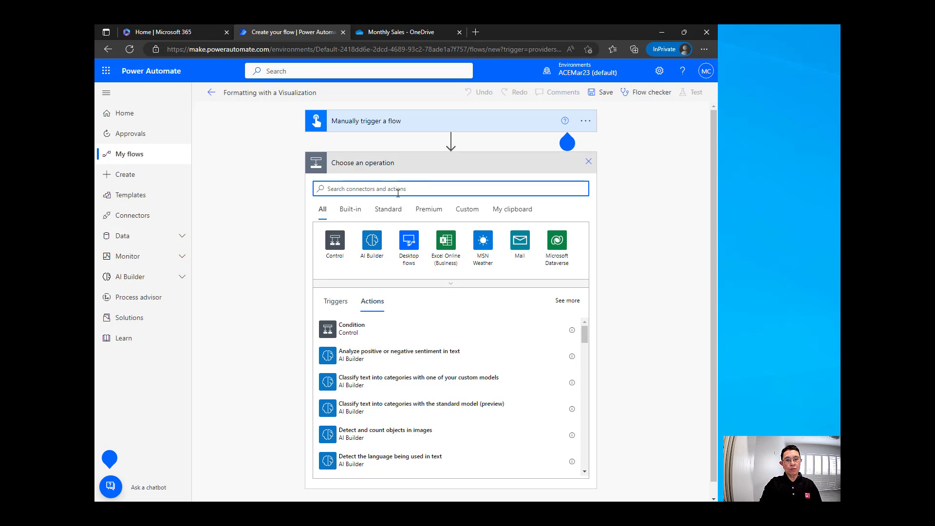
- Add a OneDrive for Business 'List files in folder' action on the Monthly Sales folder, then start another step
text(one drive)
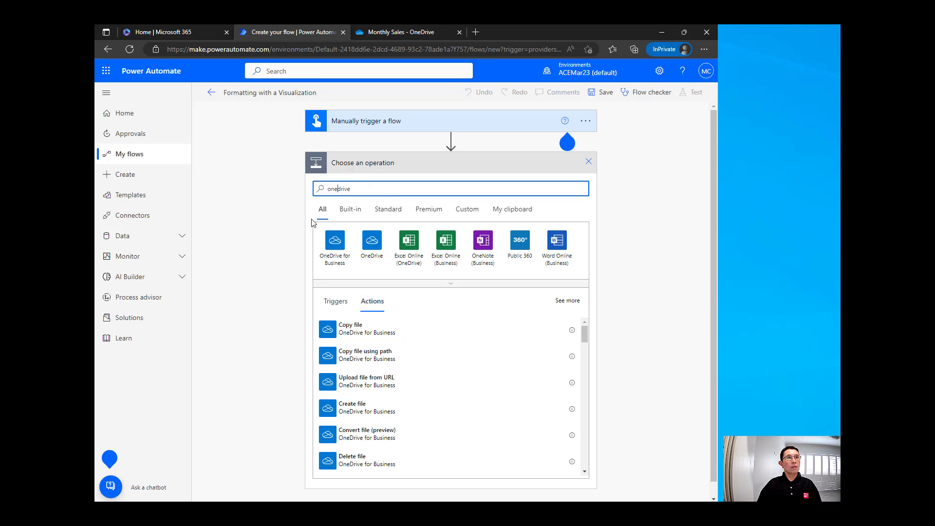
click(334, 241)
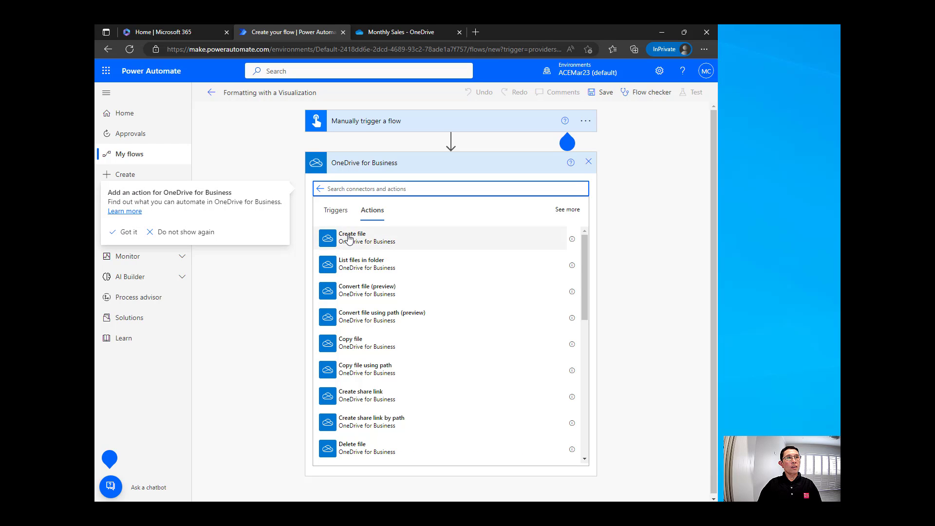
mouse_move(356, 267)
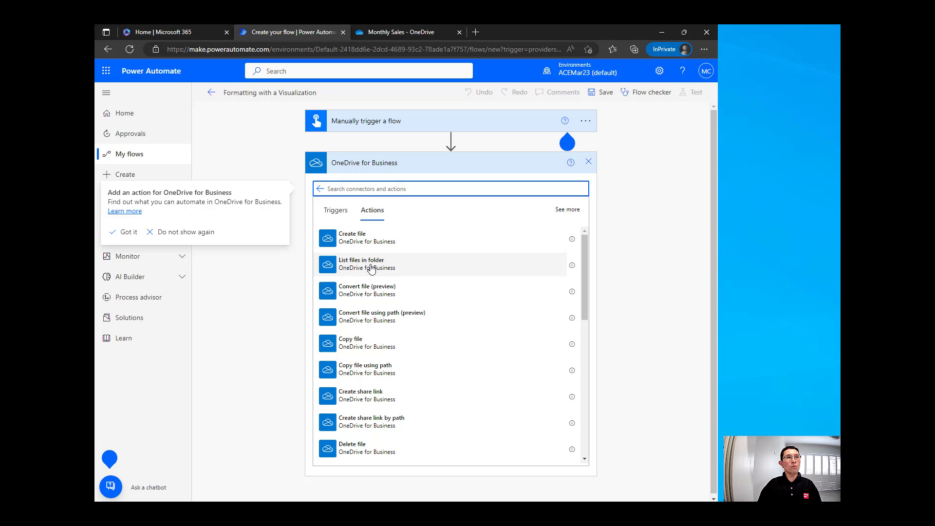
click(360, 264)
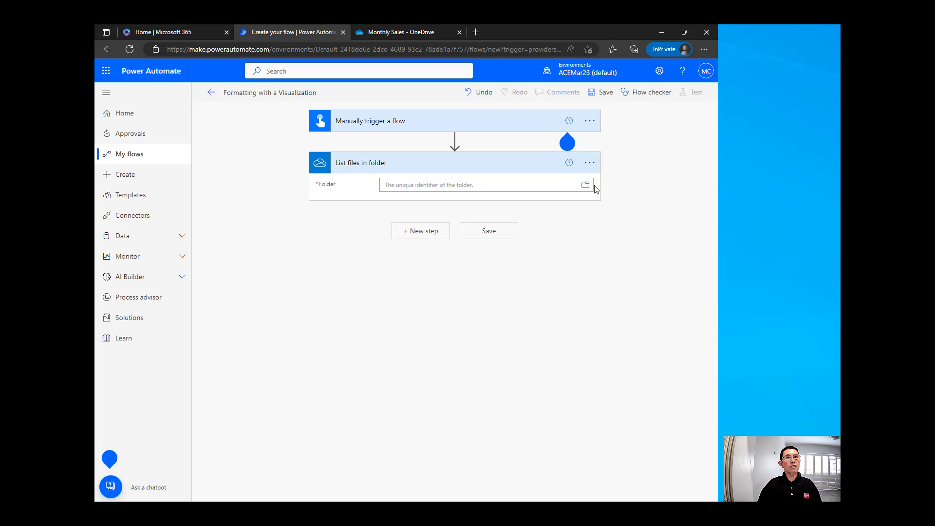
click(585, 184)
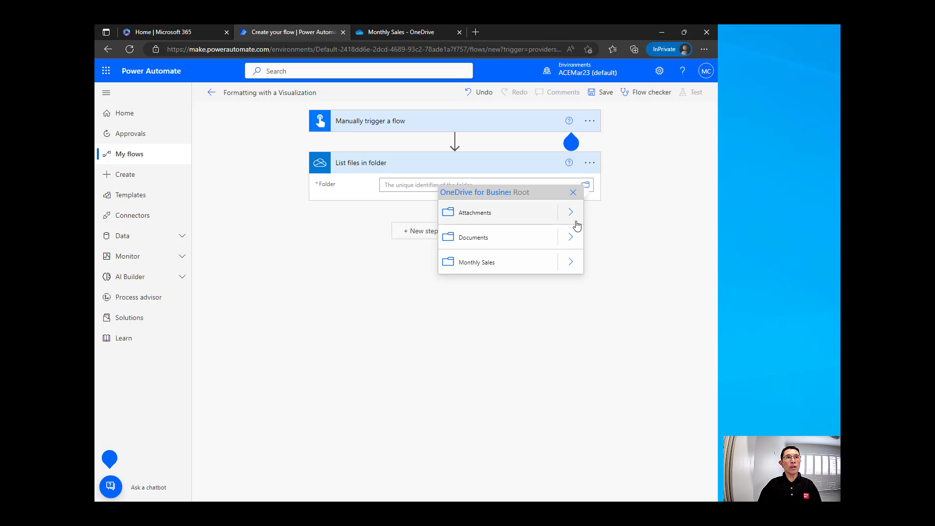
mouse_move(476, 265)
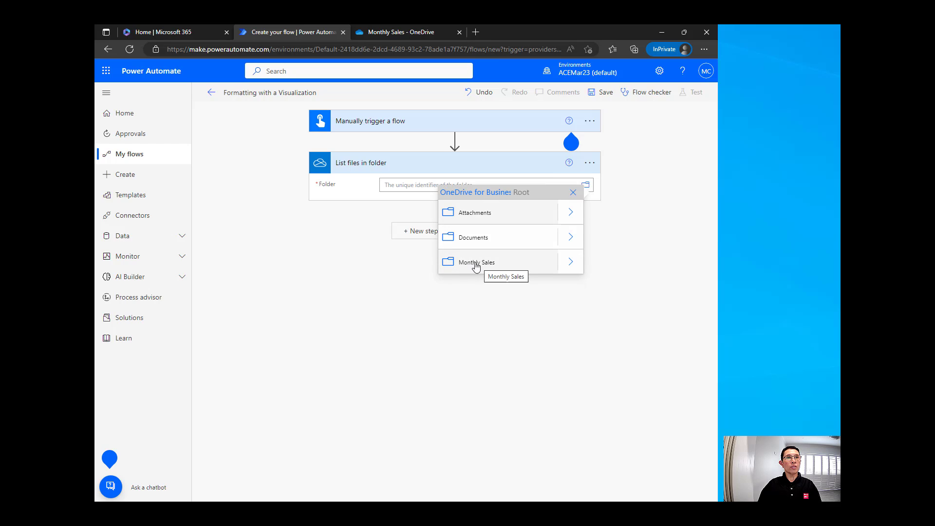
click(476, 262)
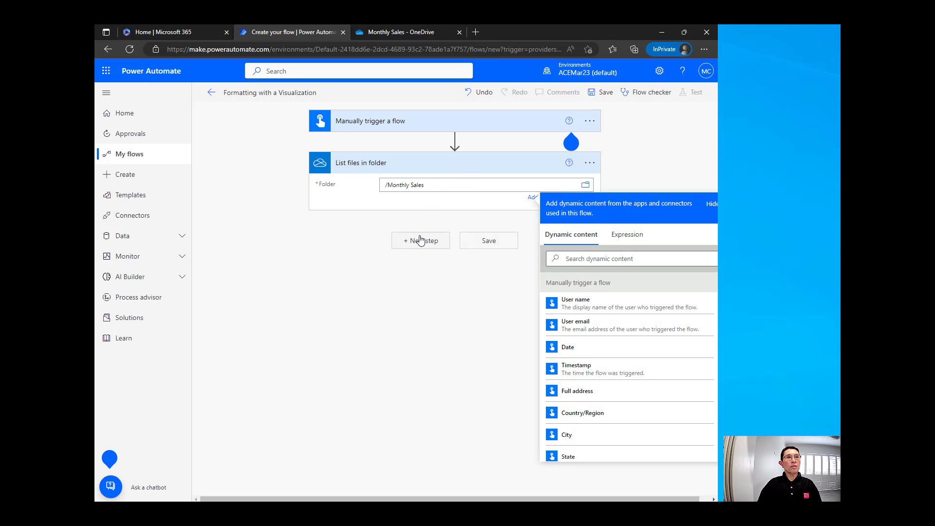
click(420, 240)
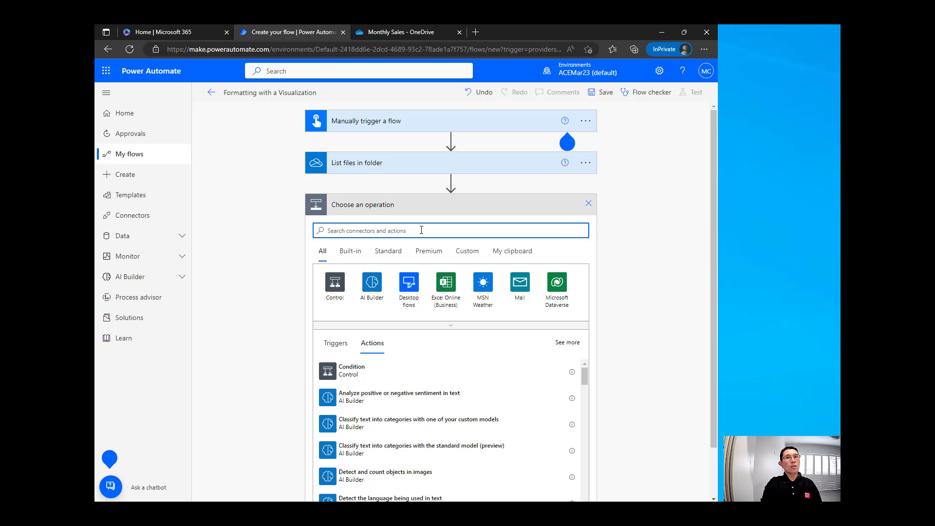
- Add an Excel Online (Business) Run script action with Location set to OneDrive for Business
text(exce)
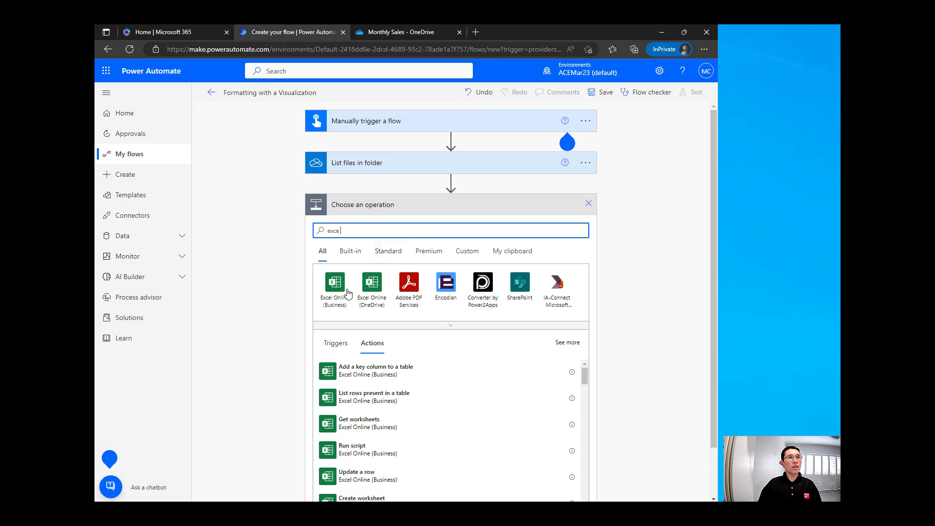
click(334, 283)
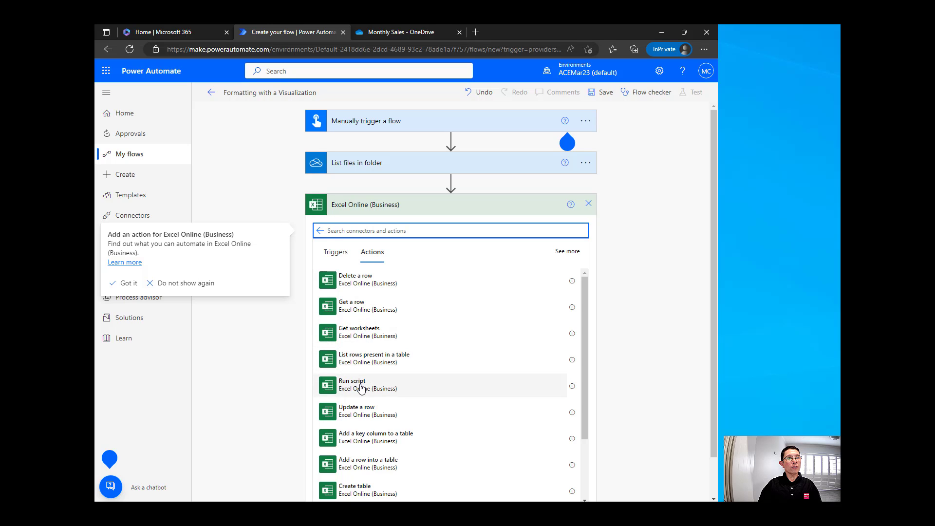
click(352, 384)
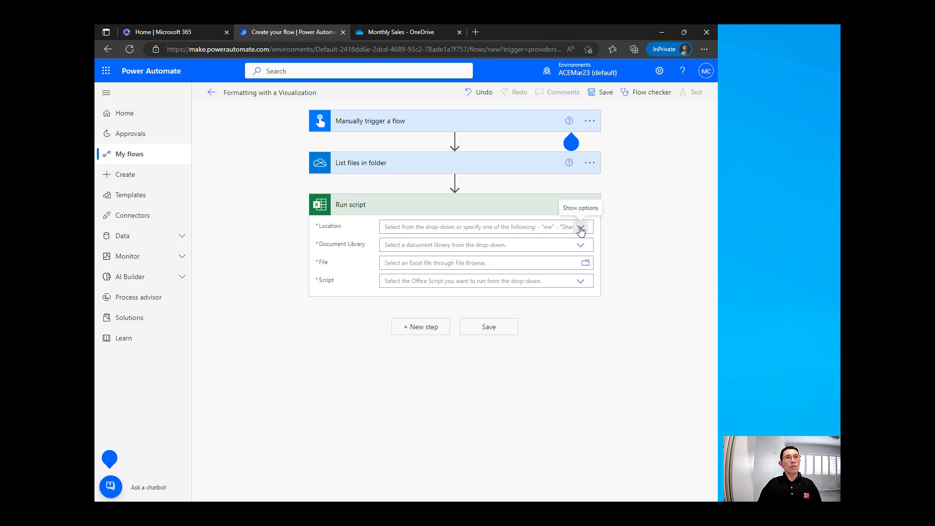
click(579, 227)
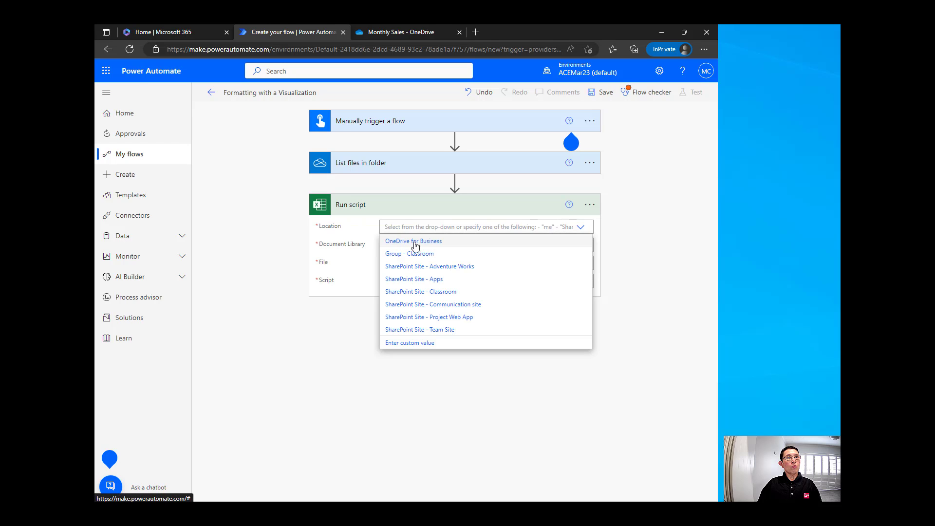
click(413, 241)
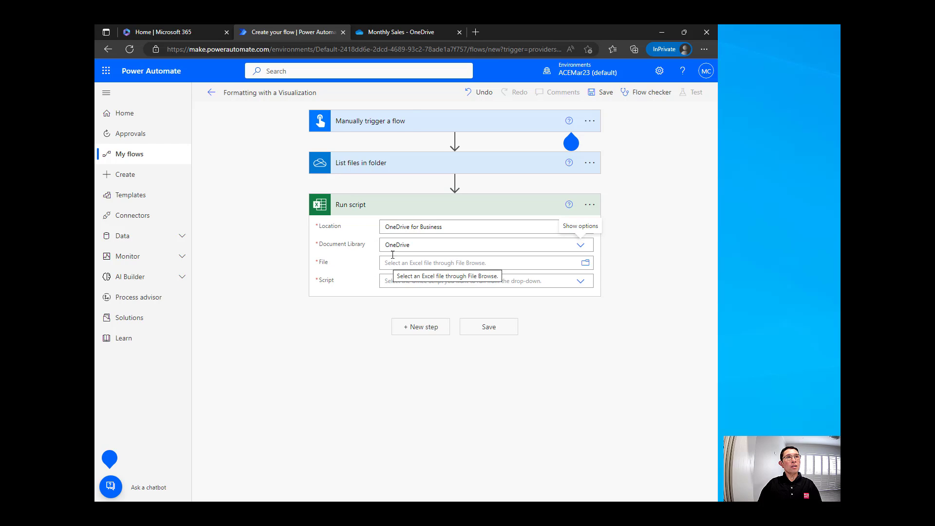
click(402, 31)
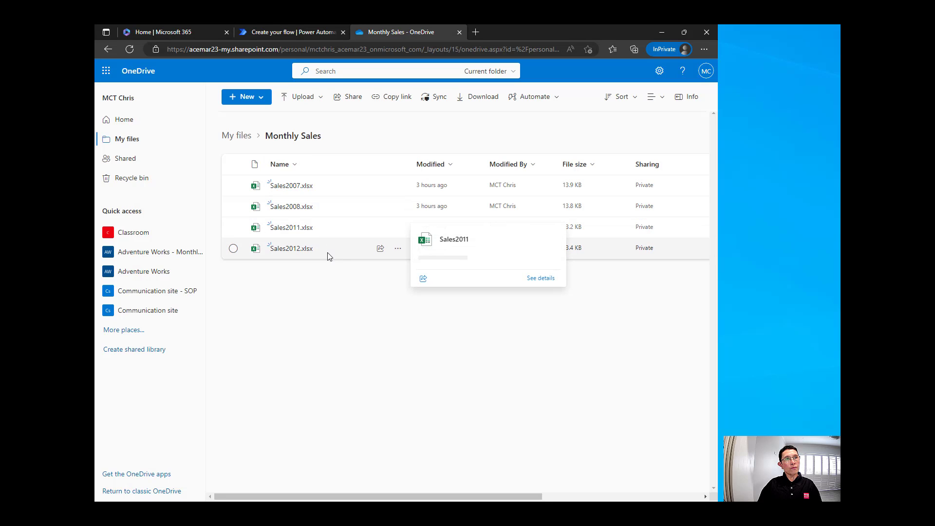
mouse_move(335, 158)
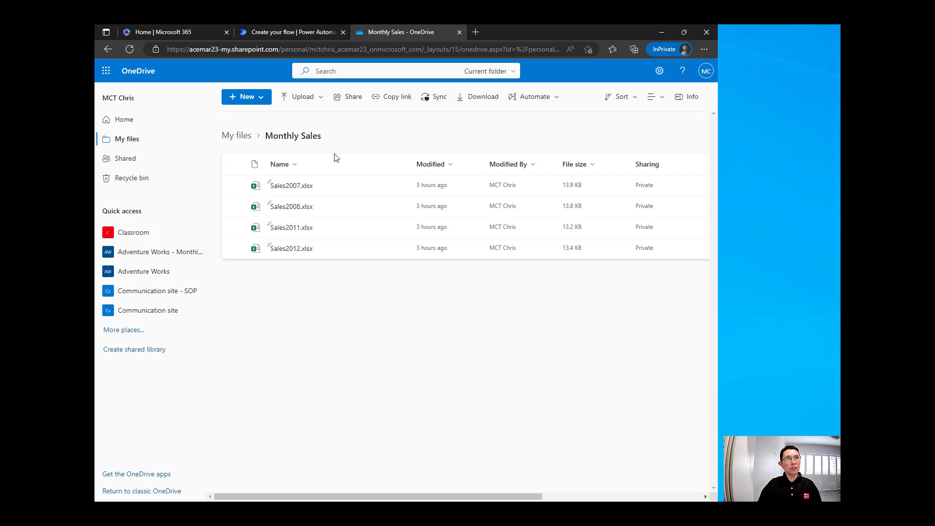
click(291, 32)
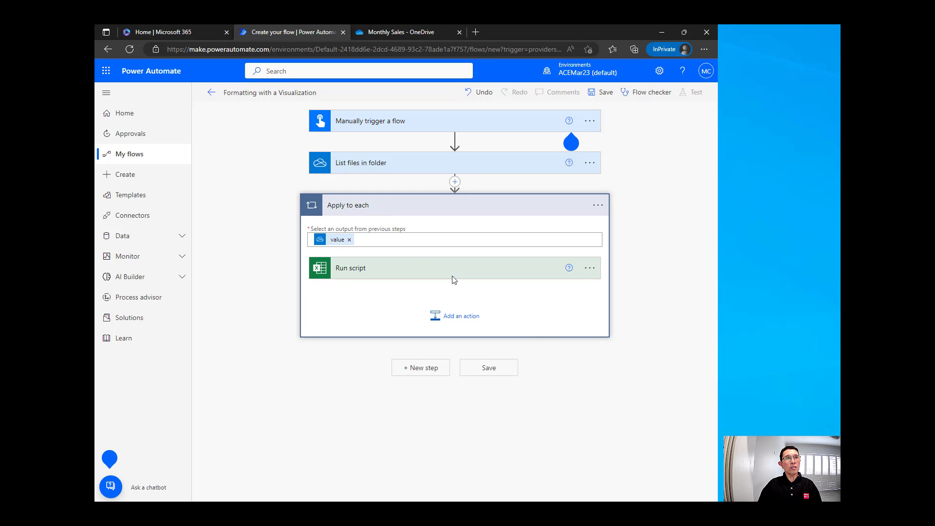
mouse_move(381, 268)
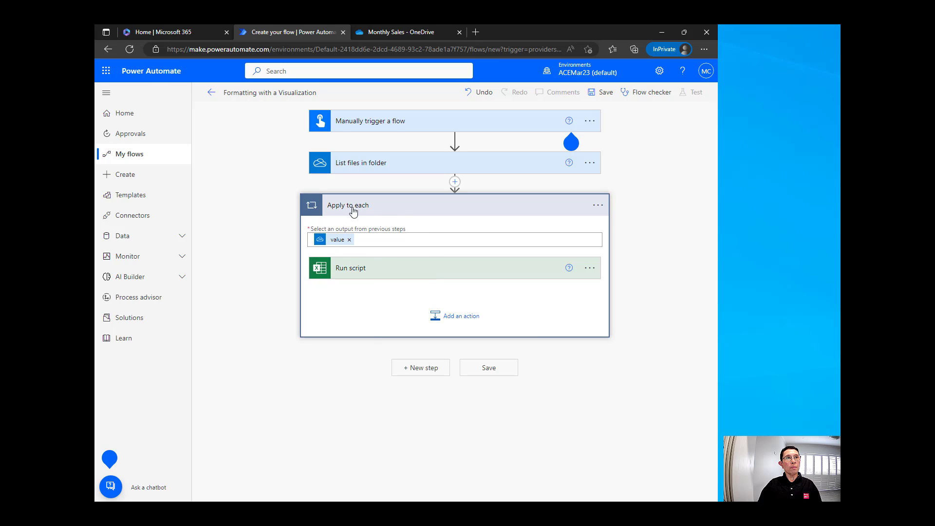
mouse_move(452, 262)
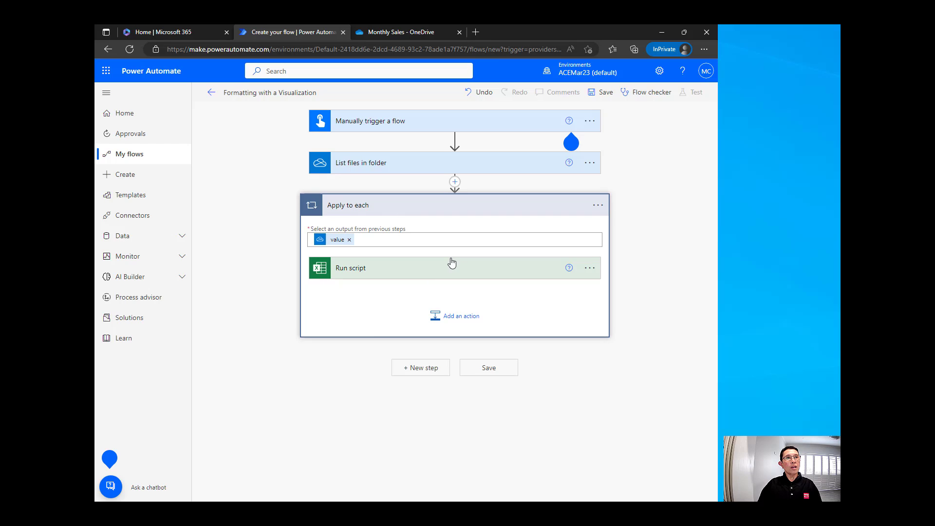
mouse_move(395, 274)
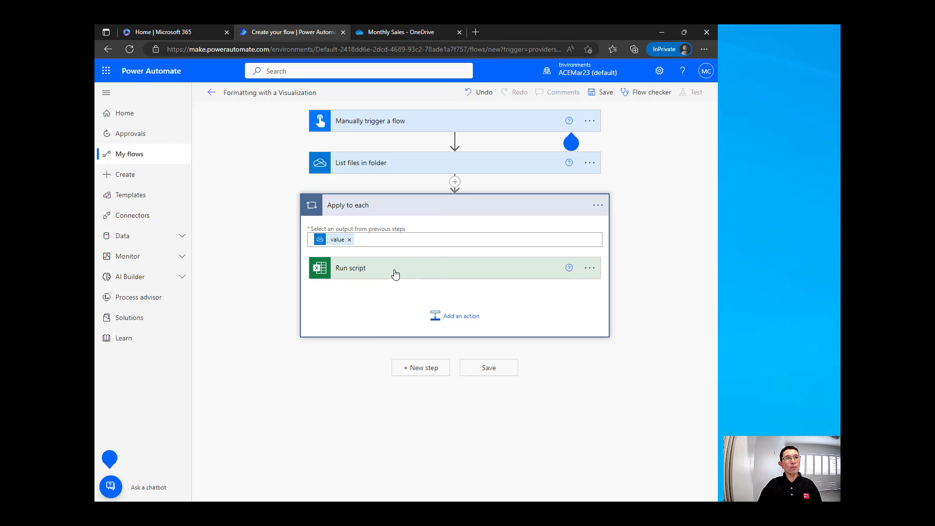
- Select the Sales Formatting with Chart script in the Run script step and save the flow
click(396, 31)
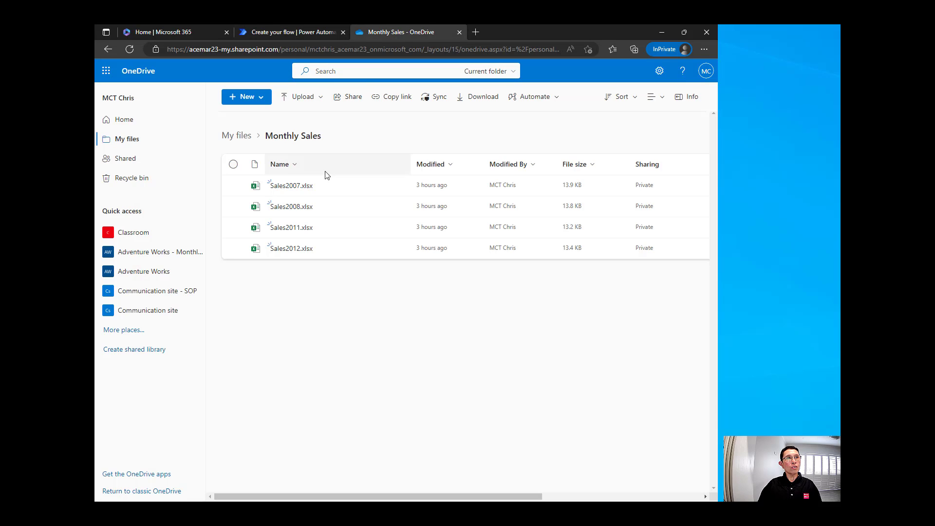
mouse_move(334, 206)
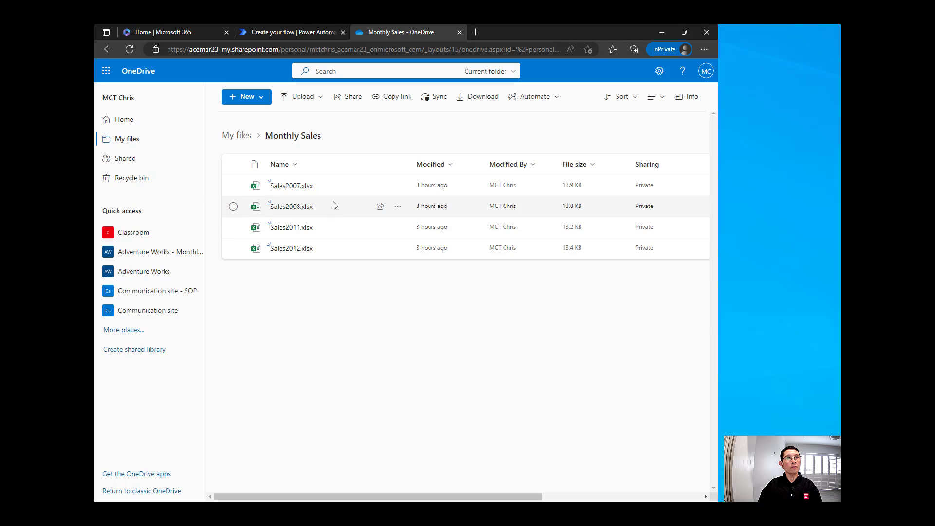
click(291, 31)
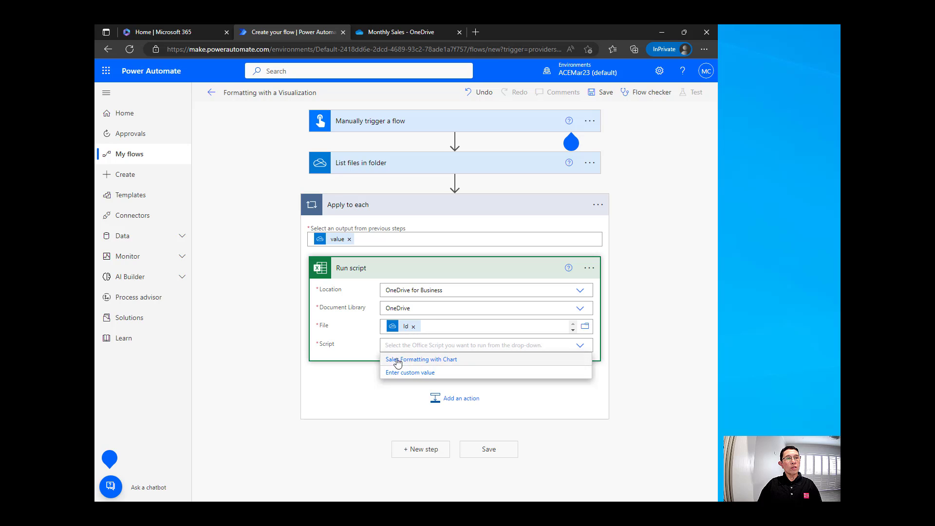
mouse_move(407, 363)
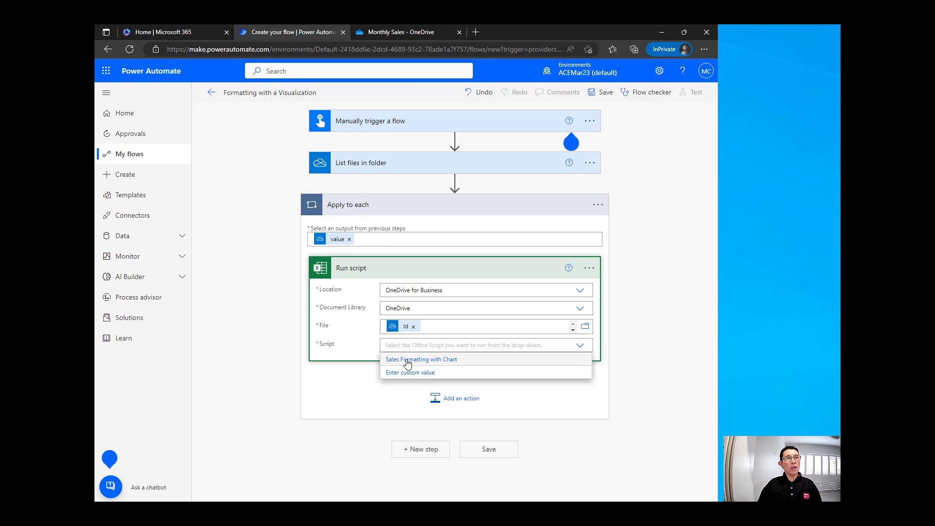
click(420, 360)
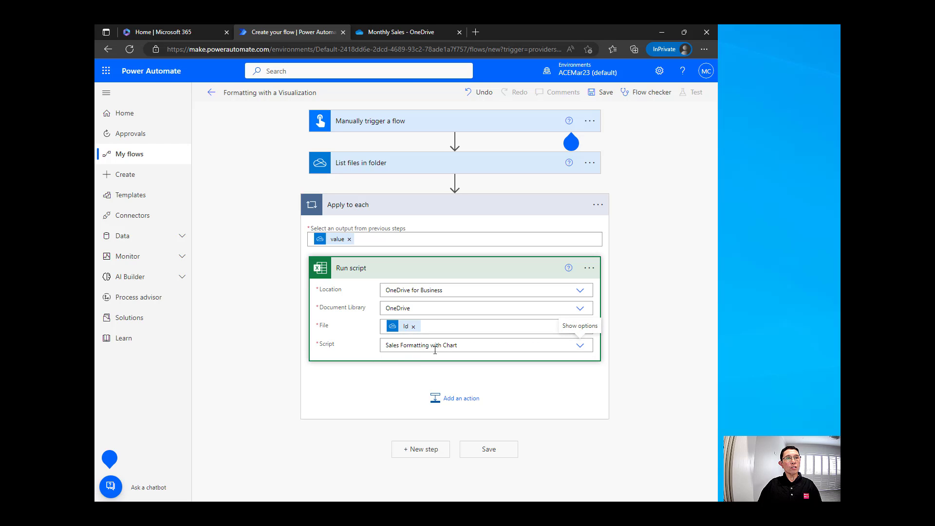
mouse_move(435, 345)
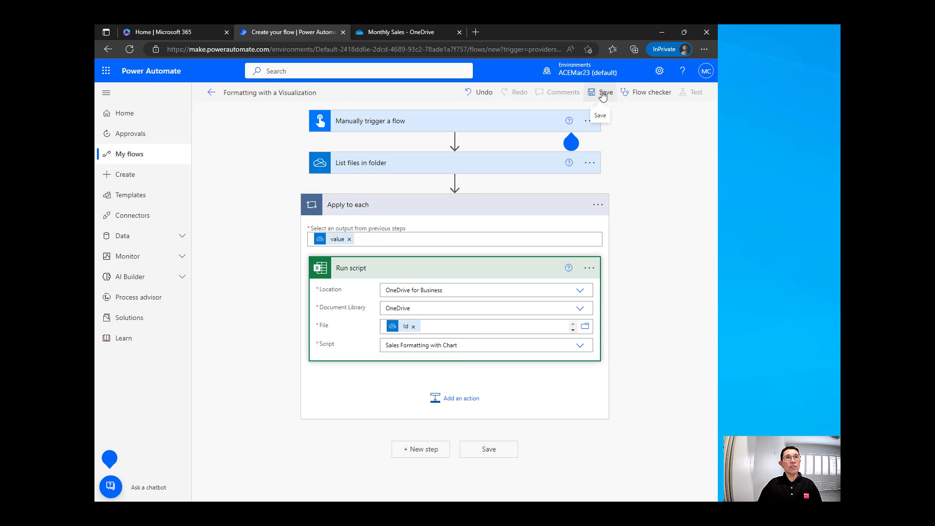
click(604, 91)
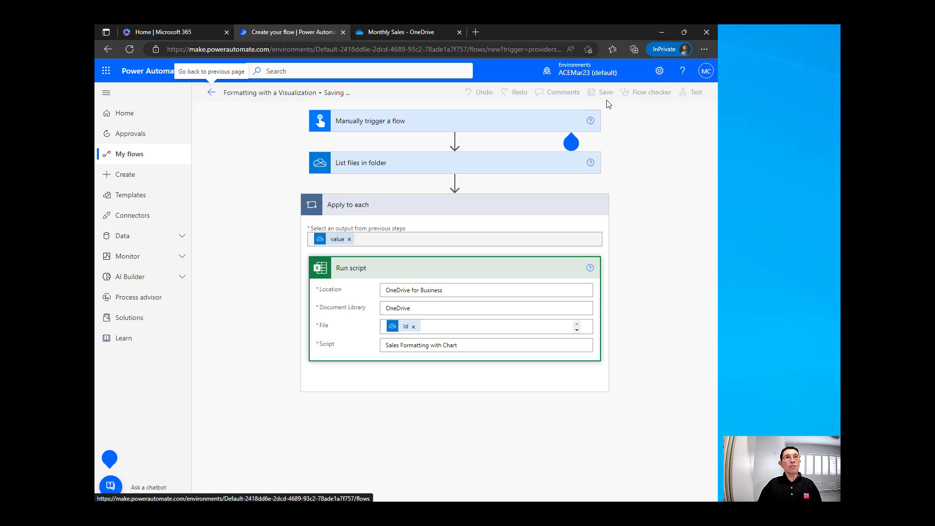
click(603, 91)
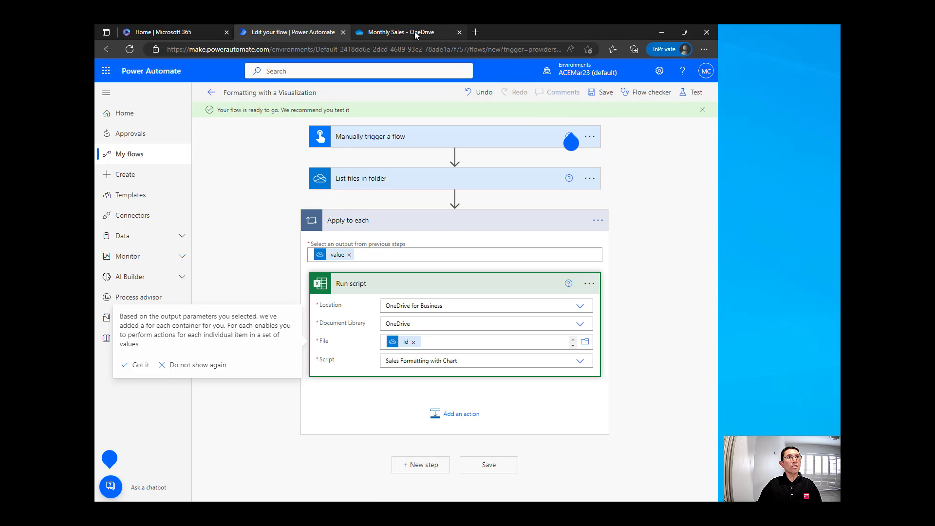
- Open Sales2007.xlsx from OneDrive, view its unformatted Components sheet, and return to the file list
click(396, 31)
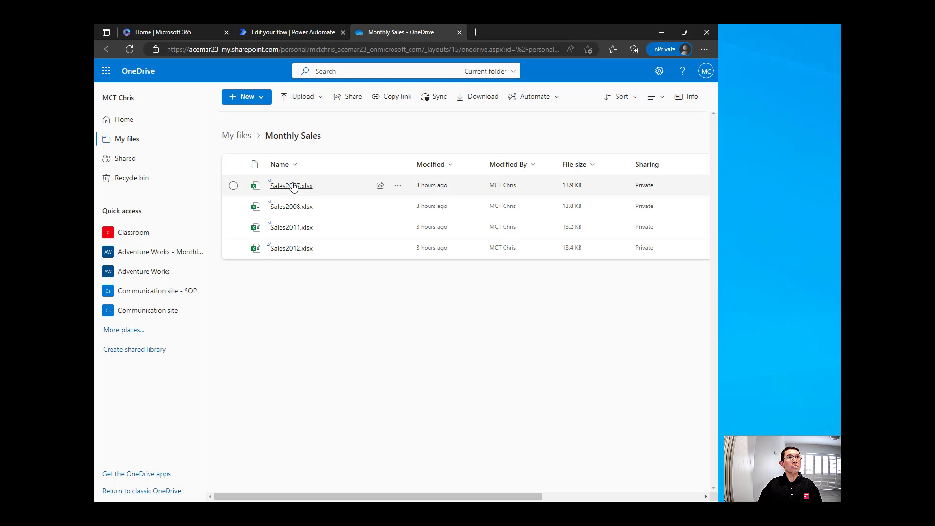
click(290, 185)
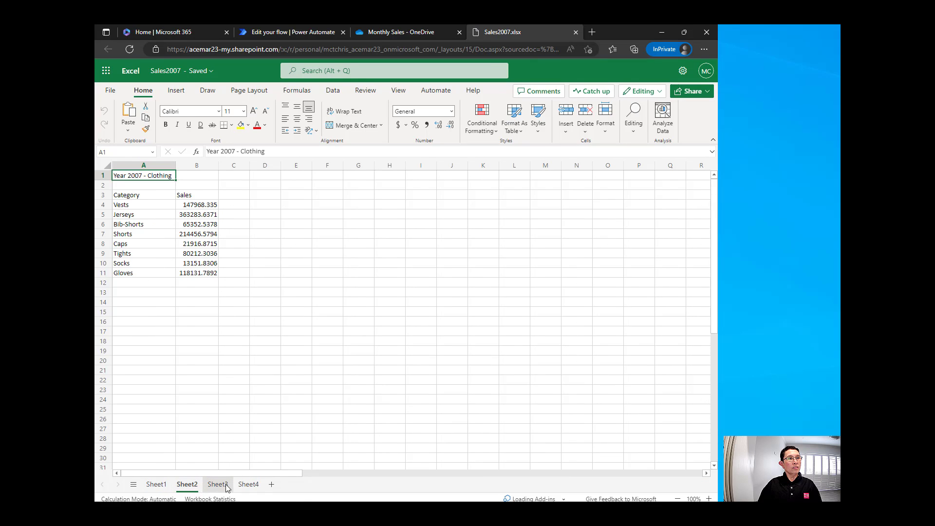
click(248, 484)
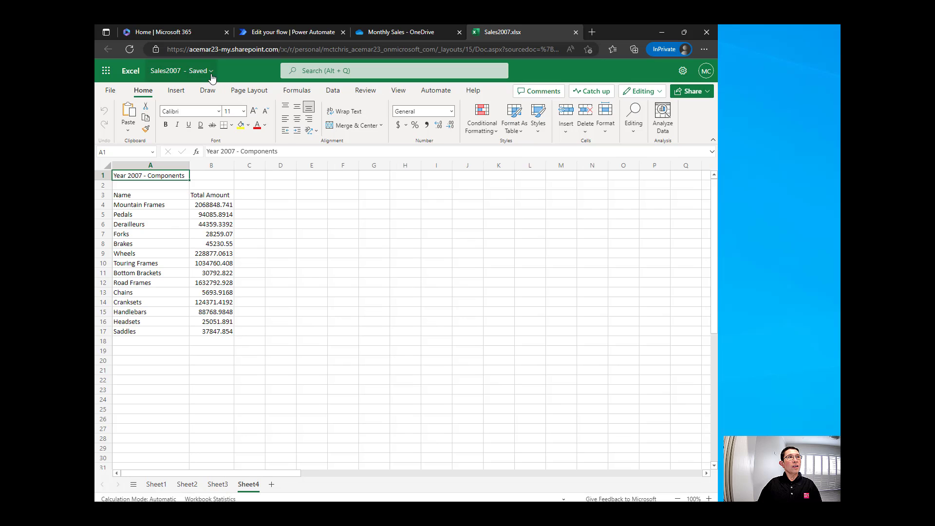
click(396, 31)
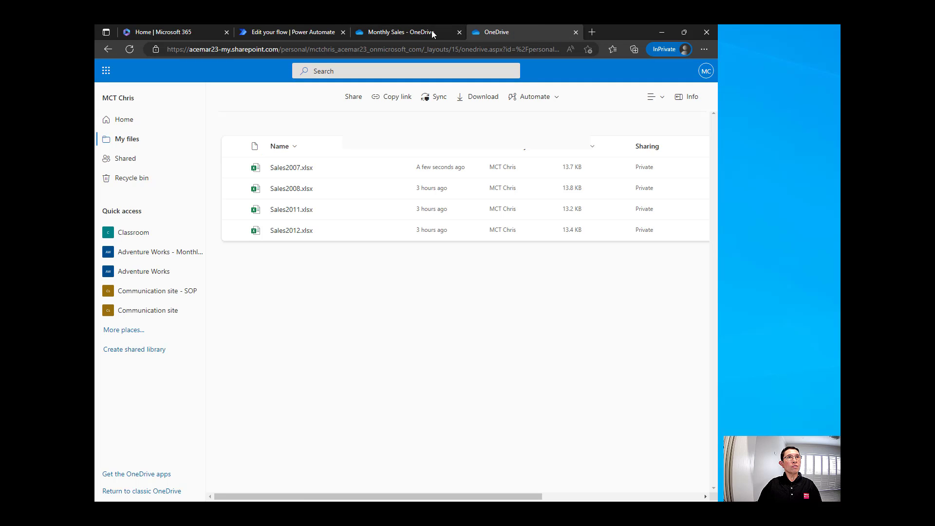
- Manually run the Formatting with a Visualization flow from My flows, confirming its connections
click(292, 31)
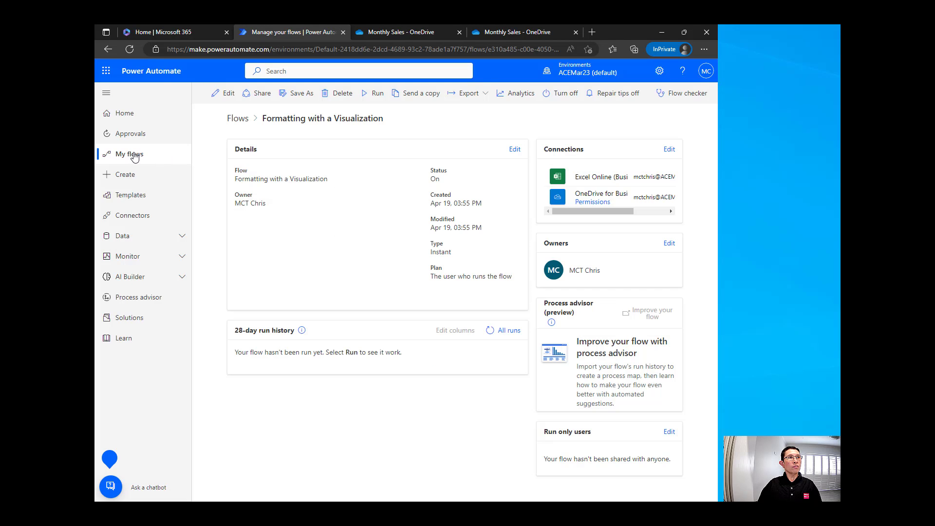
click(129, 154)
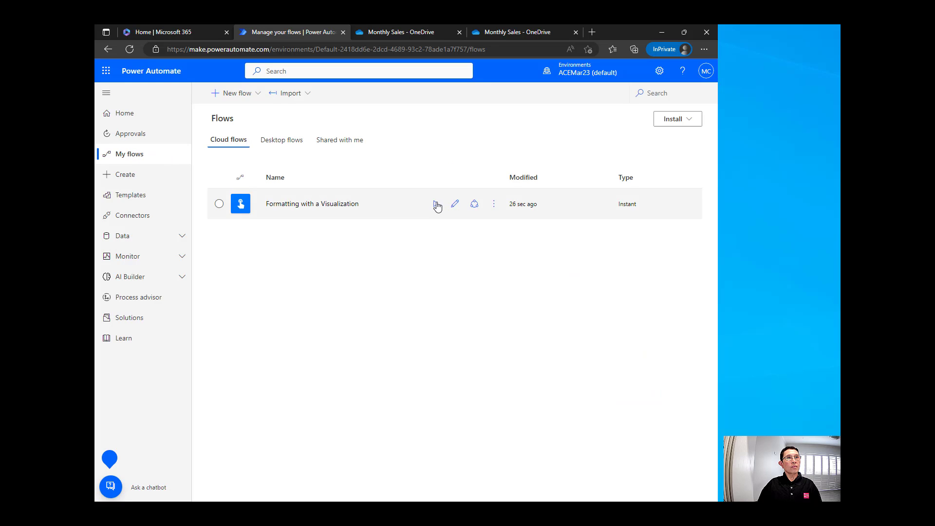
click(435, 203)
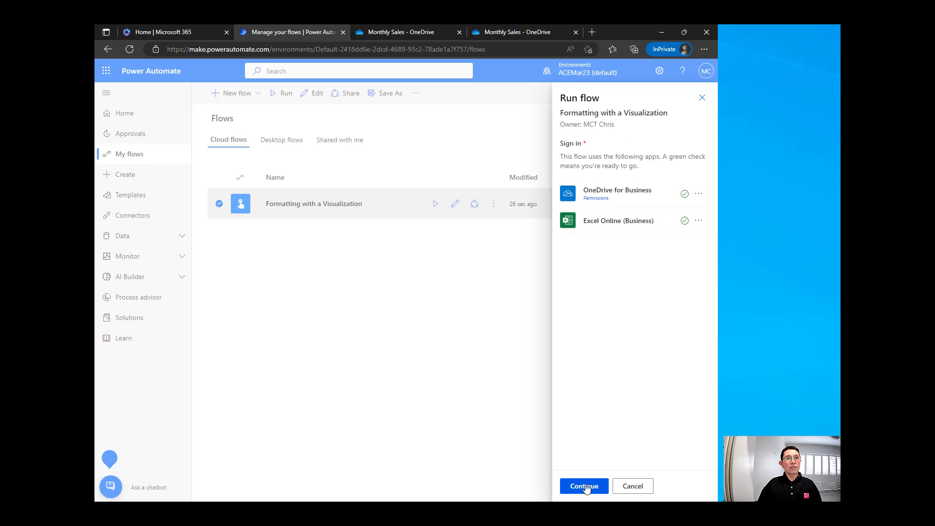
click(583, 485)
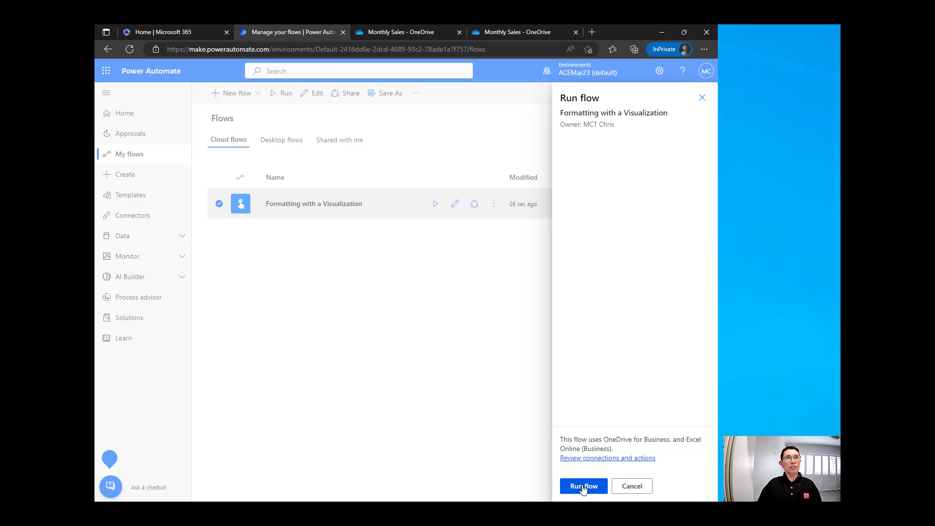
click(582, 485)
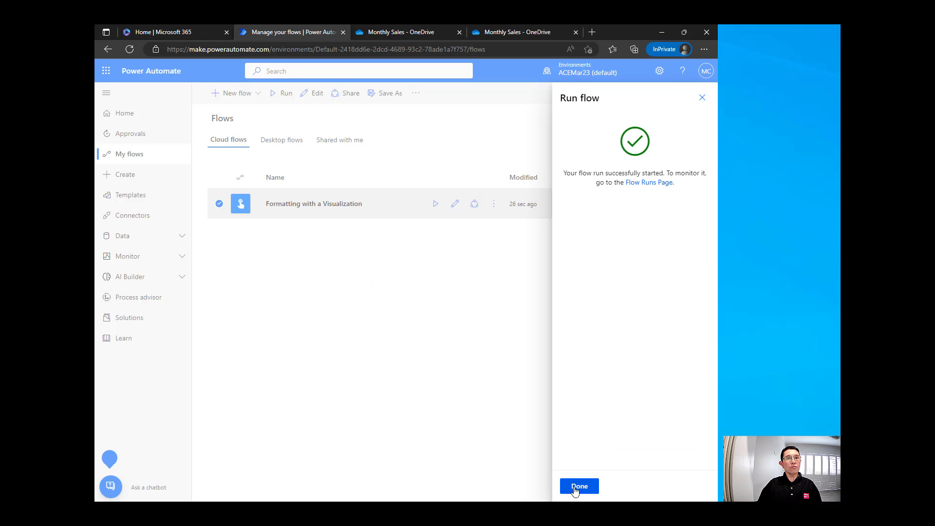
click(577, 486)
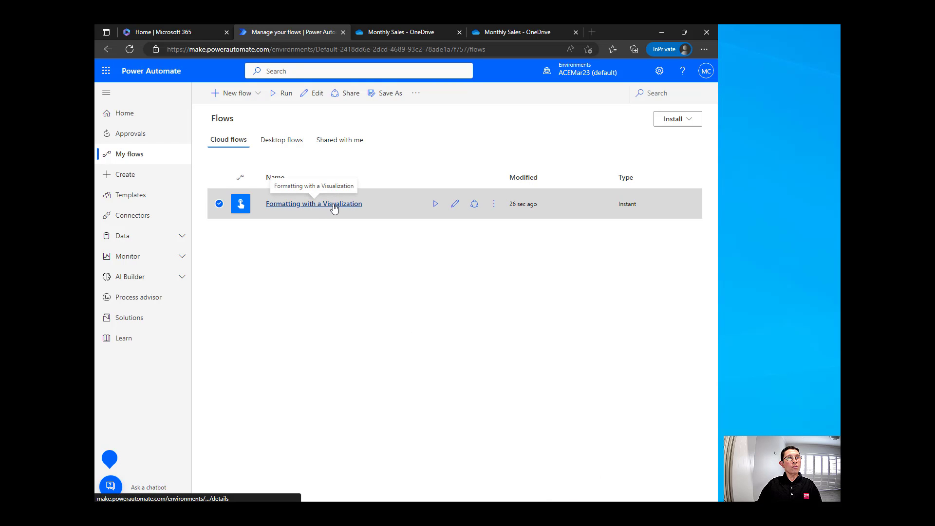
- Open the flow's details page and refresh its run history
click(314, 203)
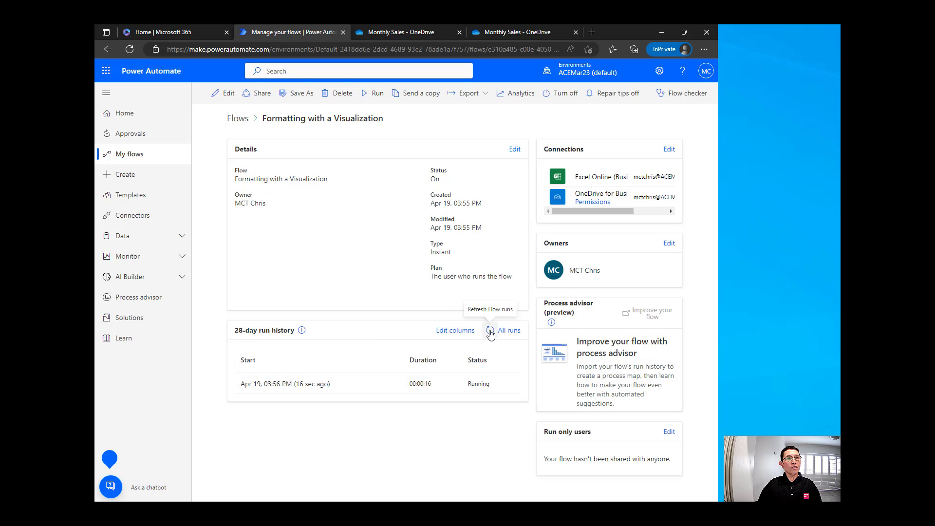
click(489, 330)
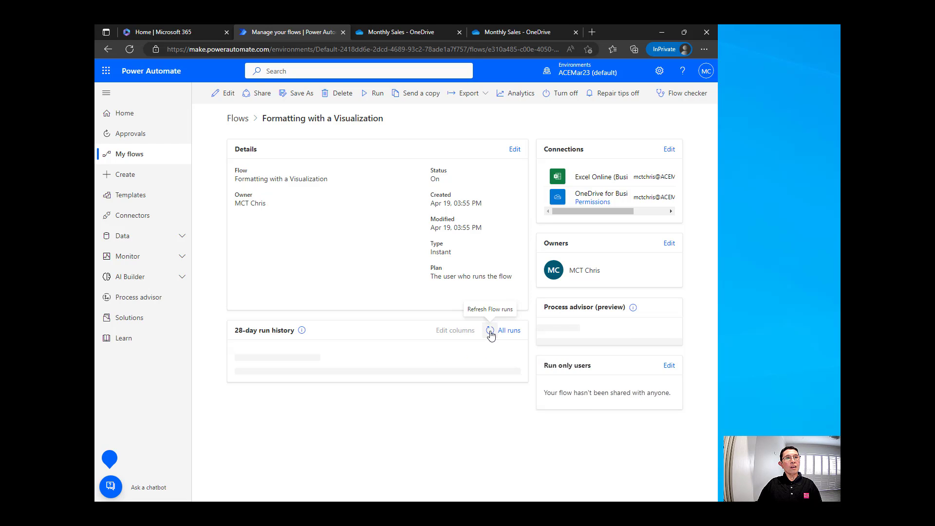
click(490, 331)
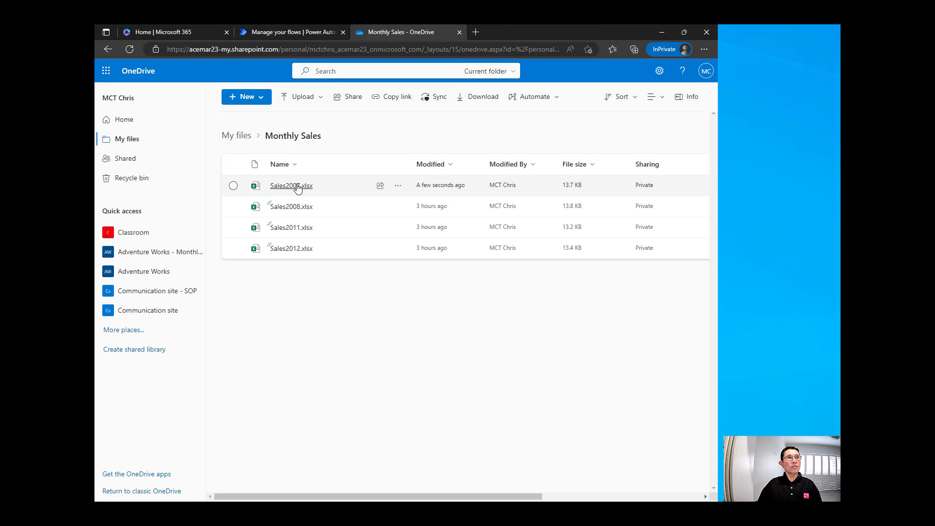
- Open the updated Sales2007 and review the Accessories, Clothing and Bikes sheets' tables and charts
click(291, 185)
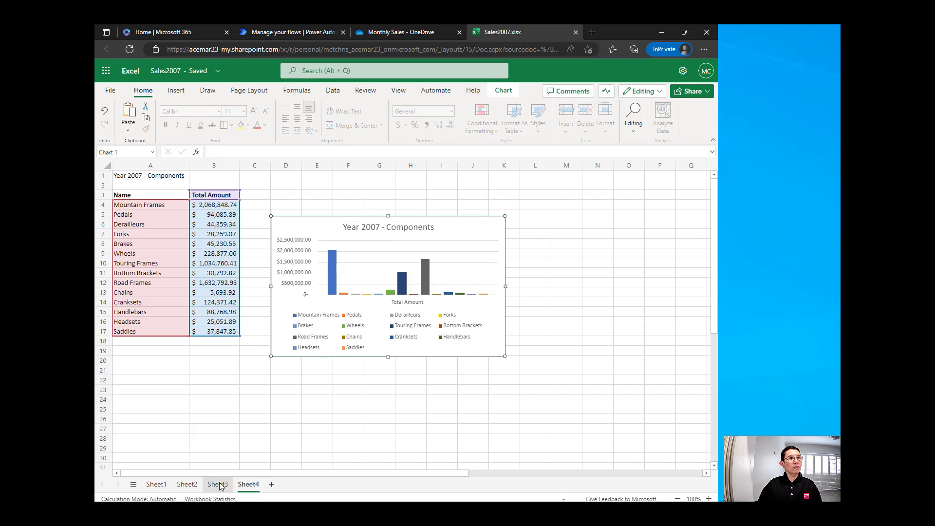
click(217, 484)
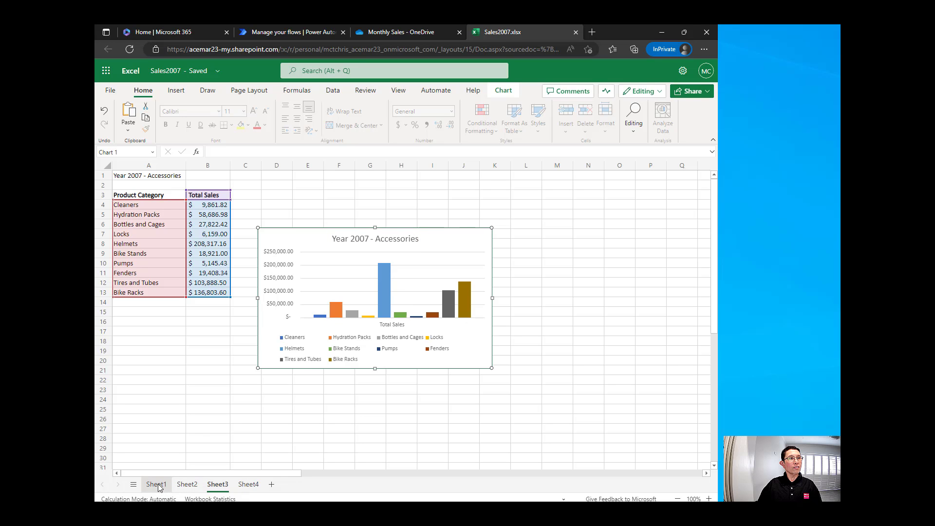
click(187, 484)
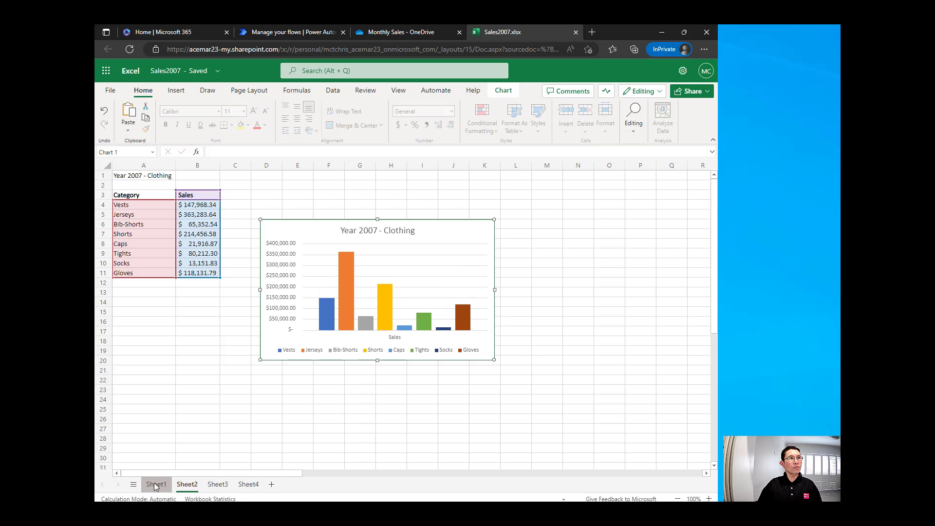
click(156, 484)
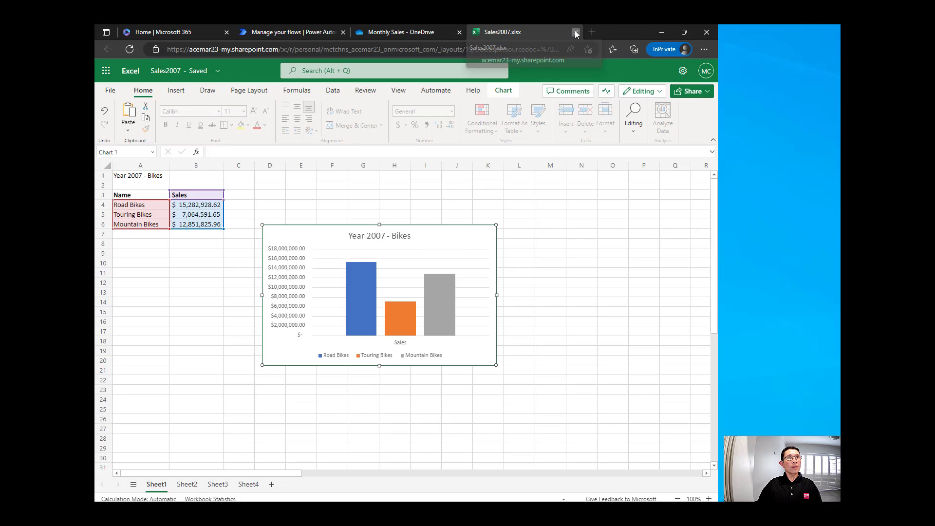
- Close Sales2007, open Sales2012 and review its Clothing, Accessories and Components sheets
click(574, 32)
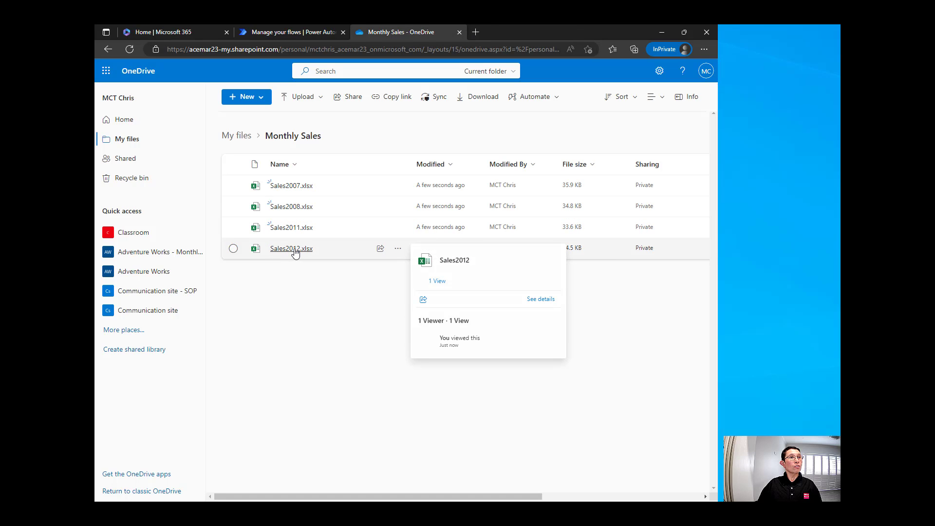
click(291, 249)
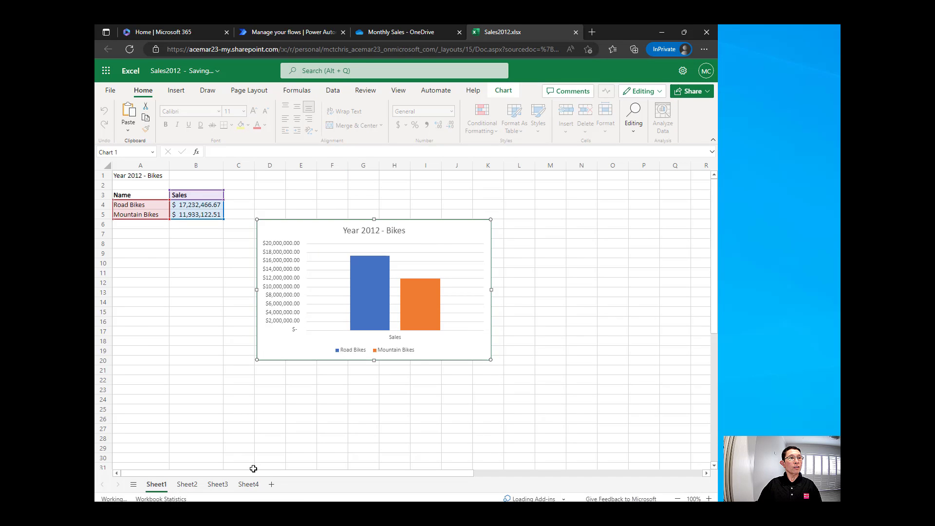
click(186, 484)
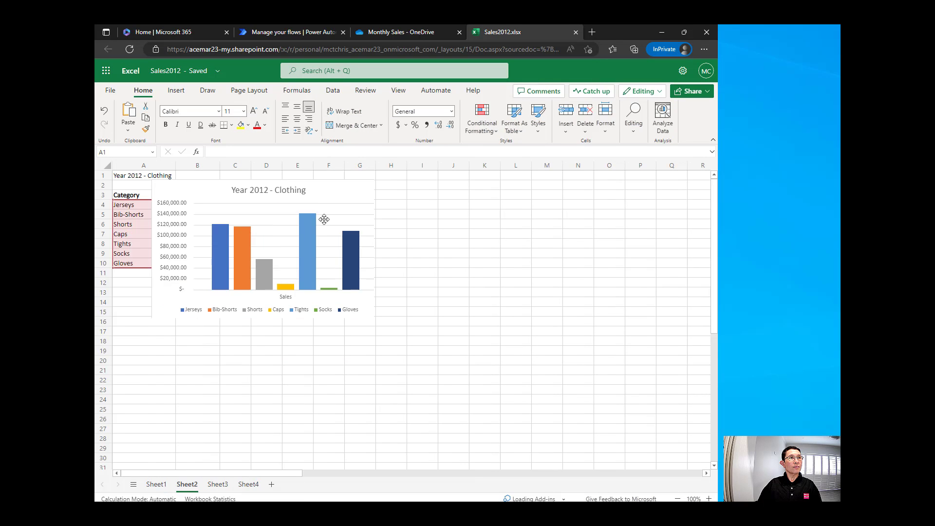
click(217, 484)
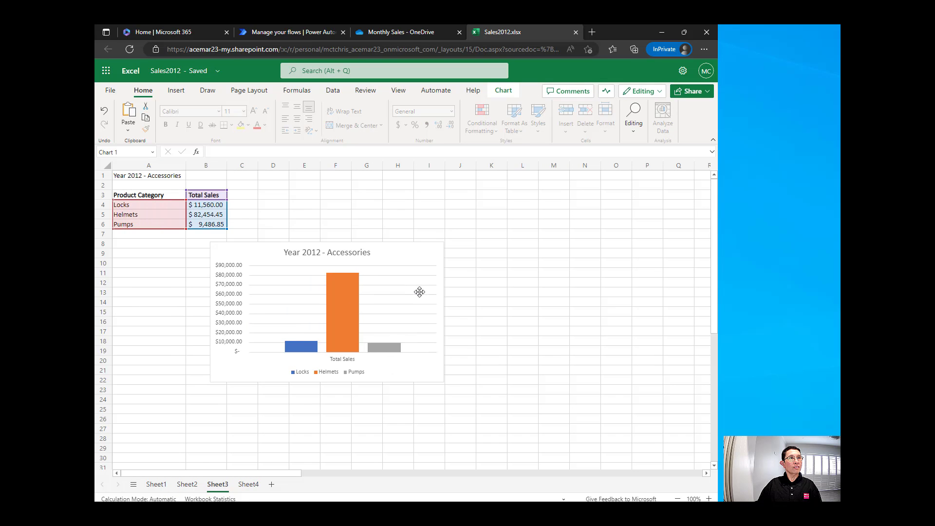
click(248, 484)
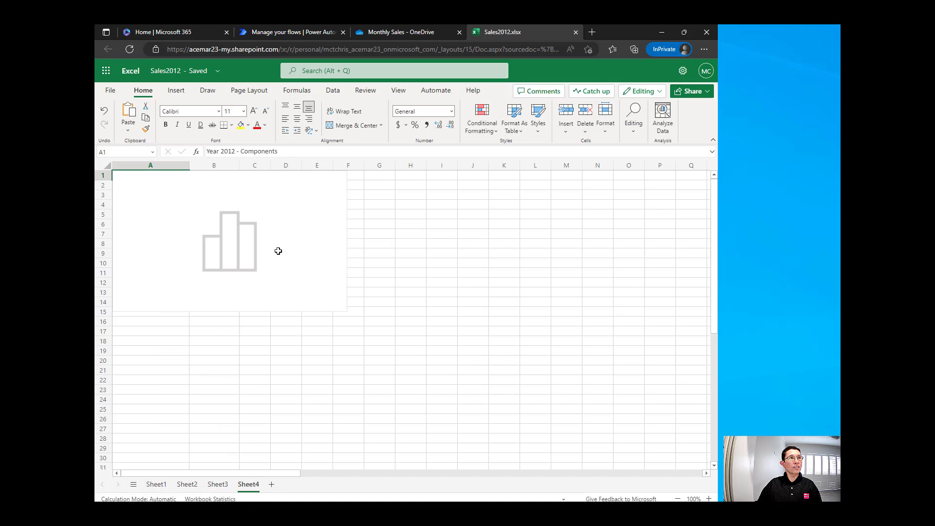